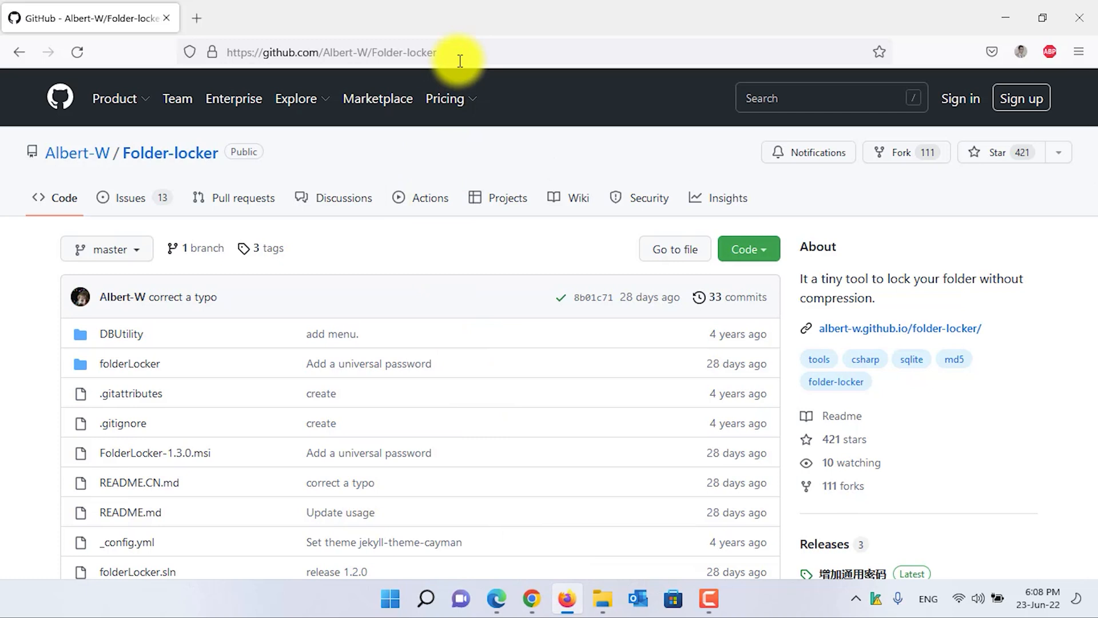
- Download FolderLocker-1.3.0.msi from the Folder-locker repository's latest release assets
scroll(down, 3)
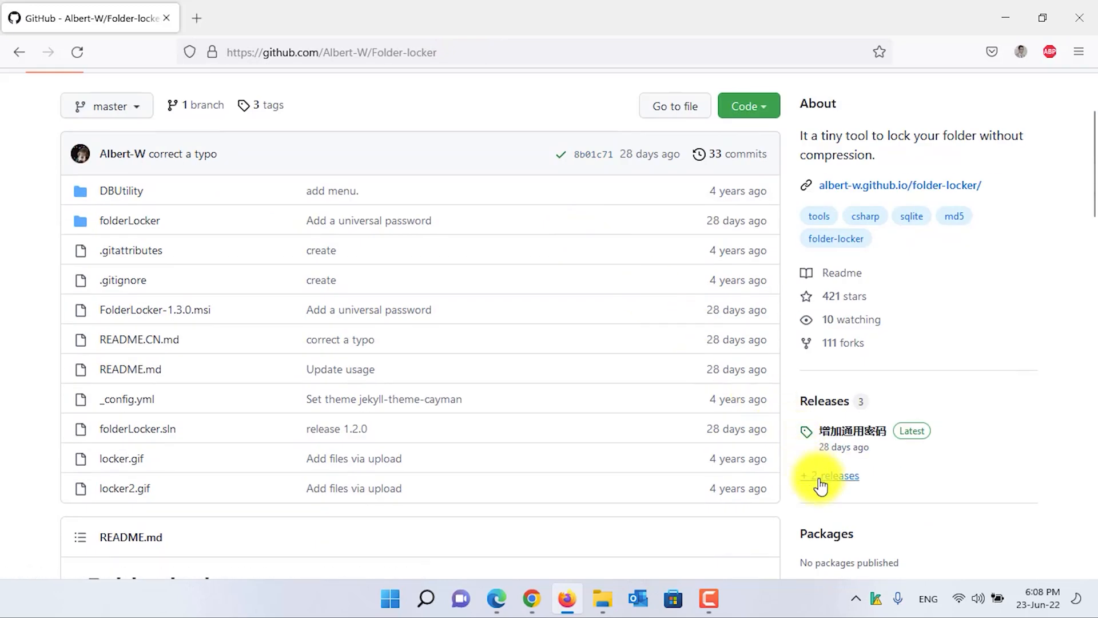
click(829, 476)
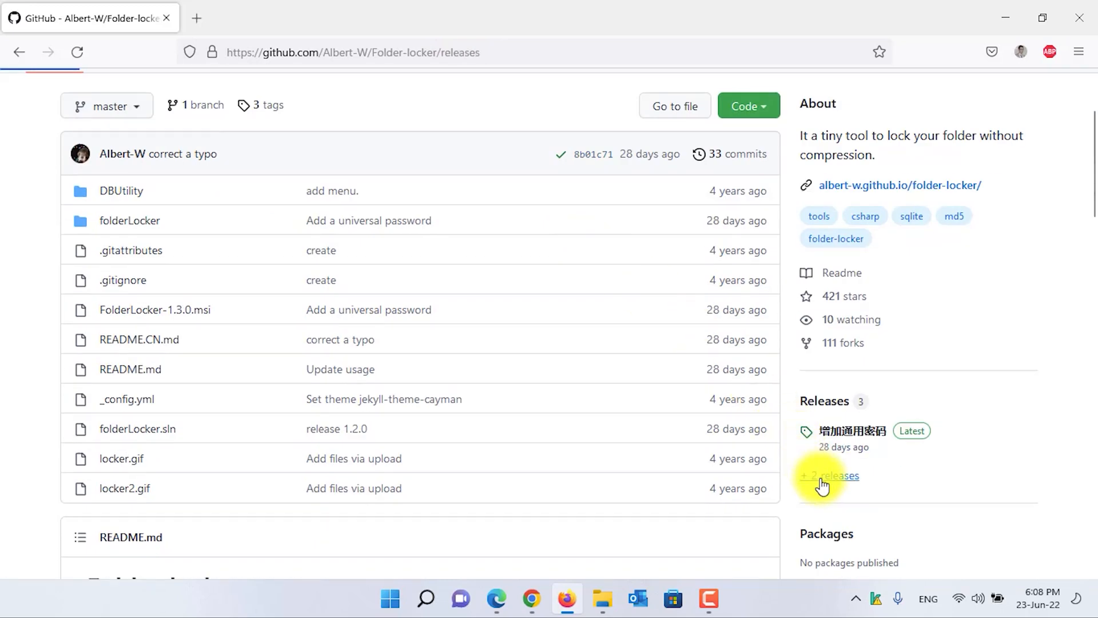
click(833, 476)
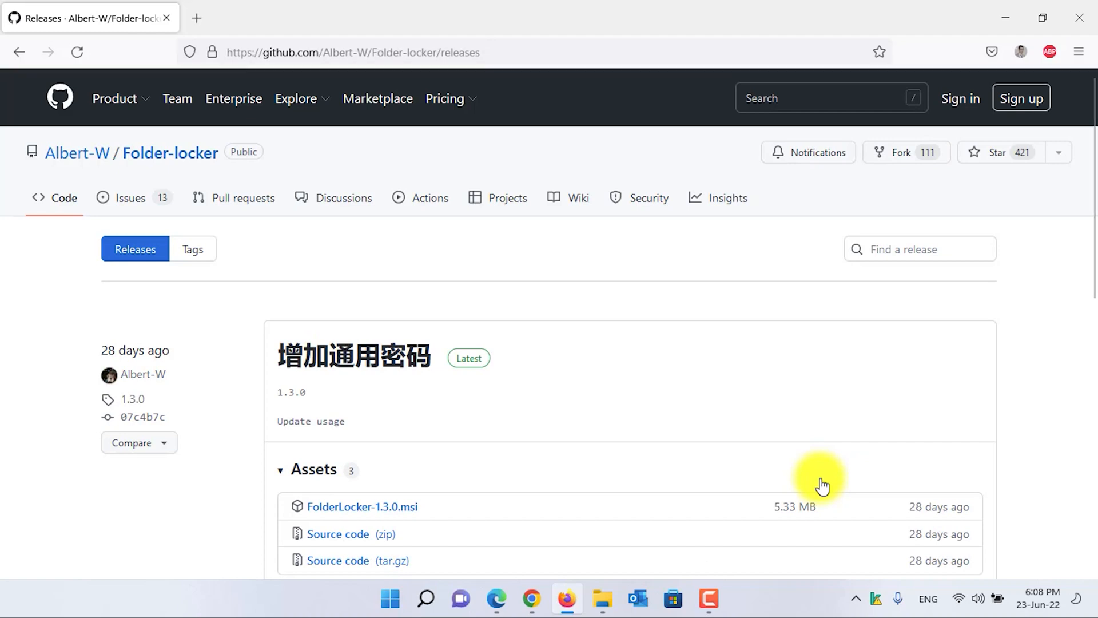
scroll(down, 3)
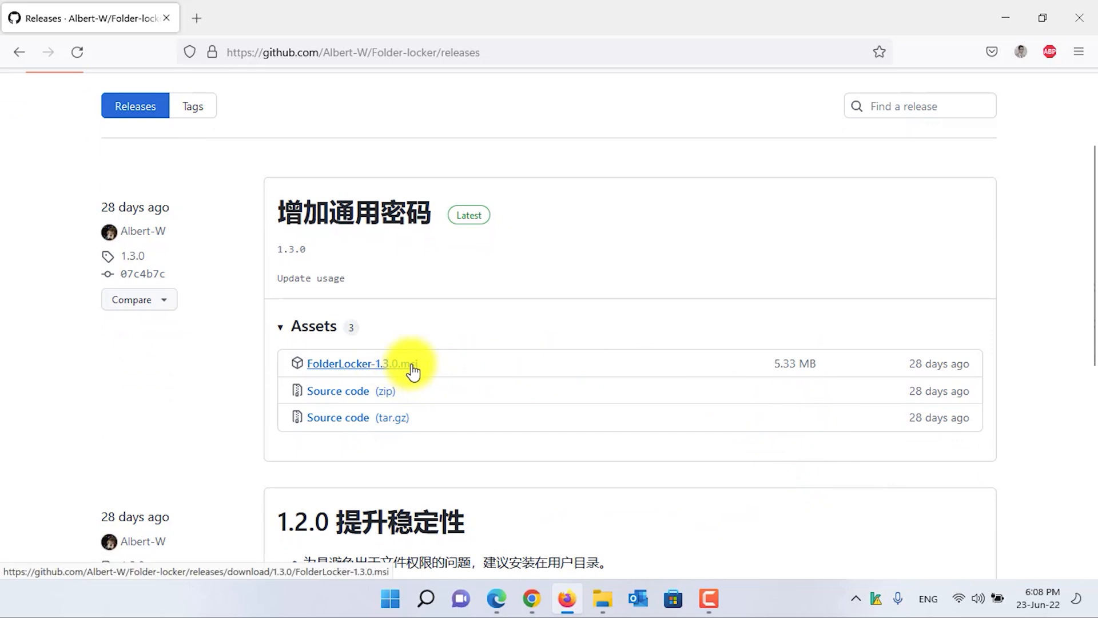
mouse_move(439, 370)
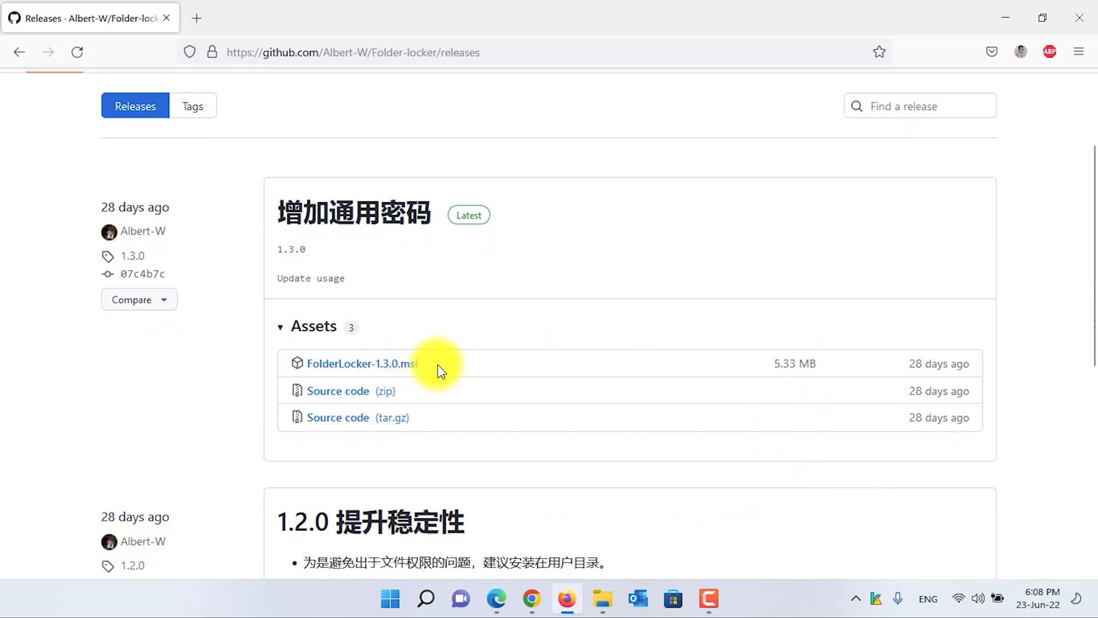
mouse_move(362, 364)
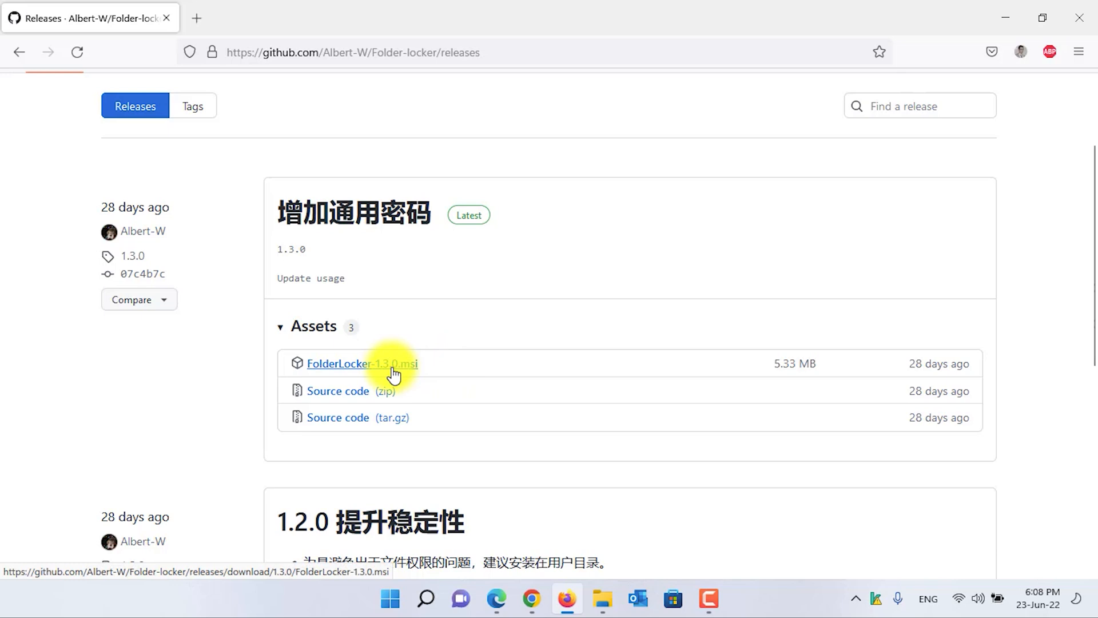
click(361, 363)
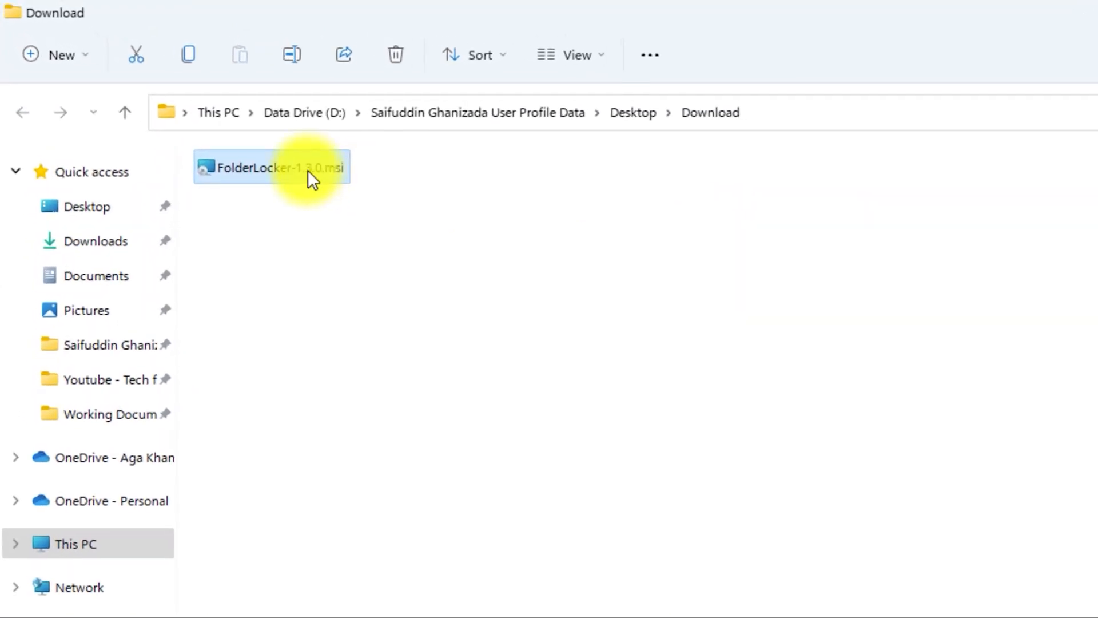
mouse_move(314, 175)
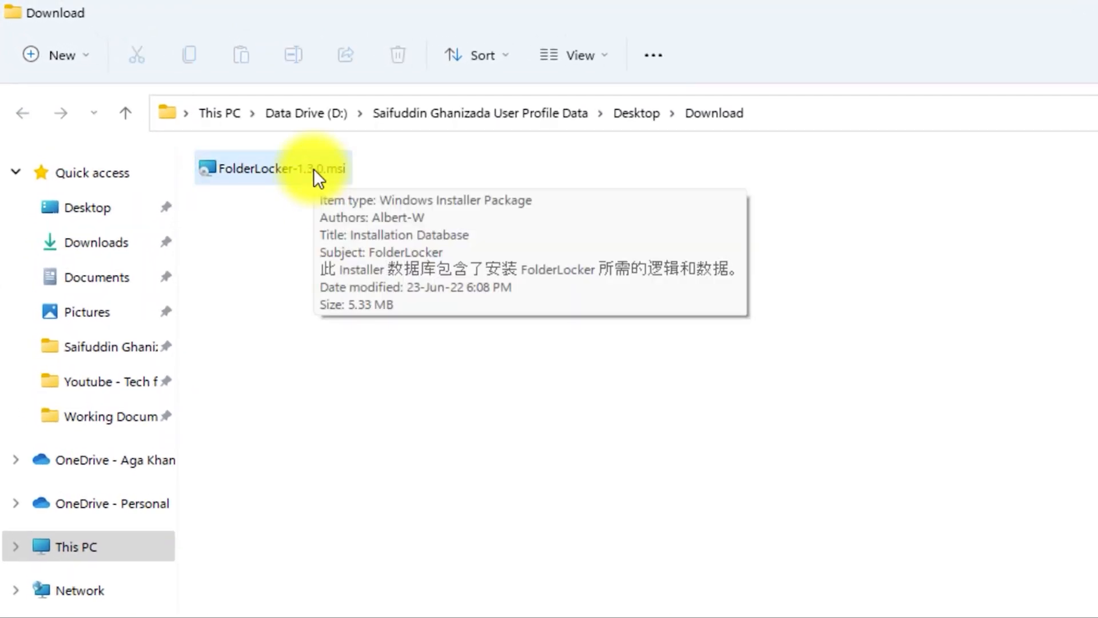
- Launch FolderLocker-1.3.0.msi and choose Run anyway past the SmartScreen warning
right_click(273, 168)
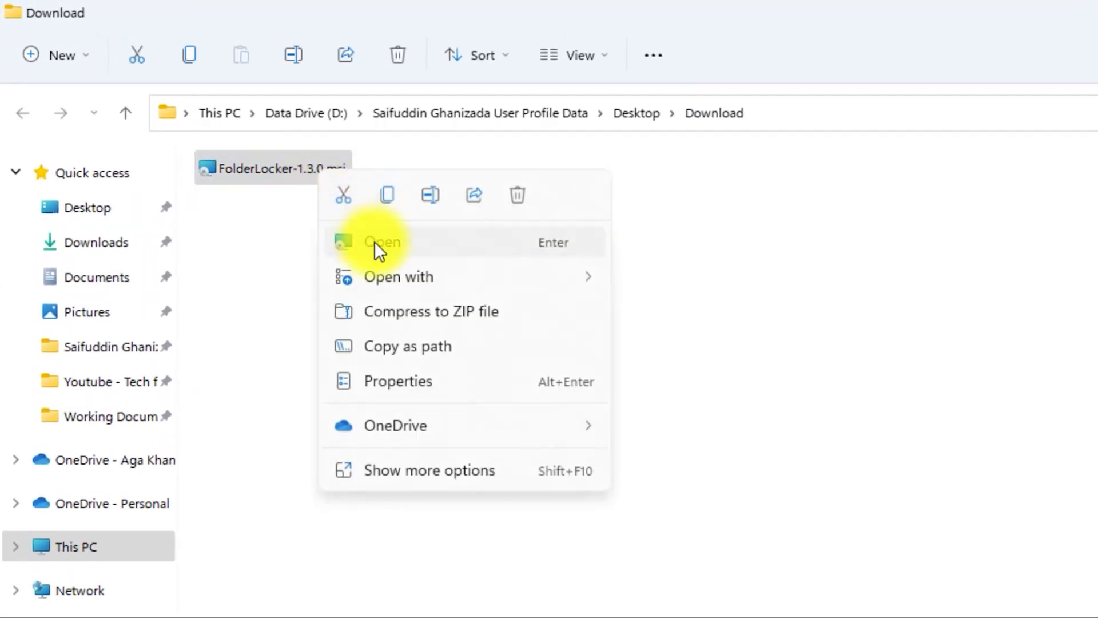
click(381, 242)
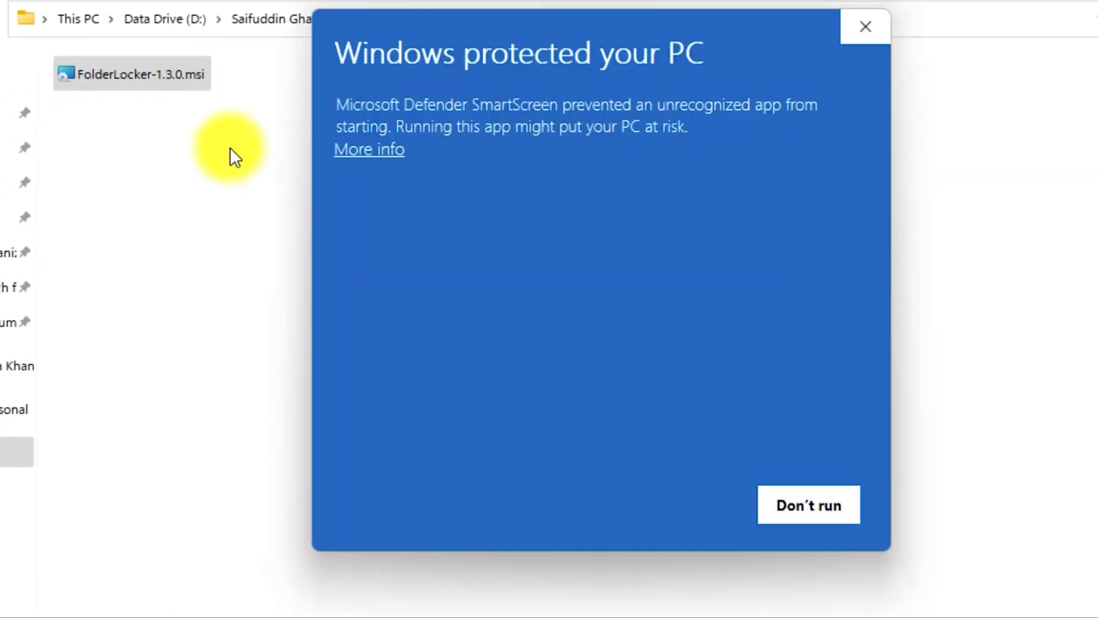
mouse_move(369, 149)
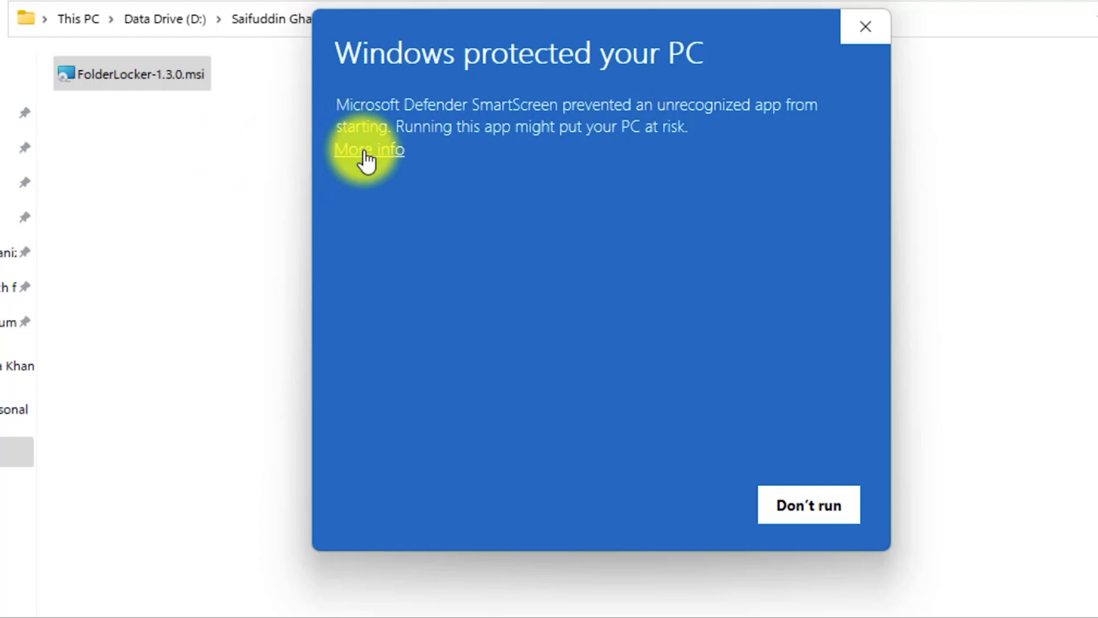
click(369, 148)
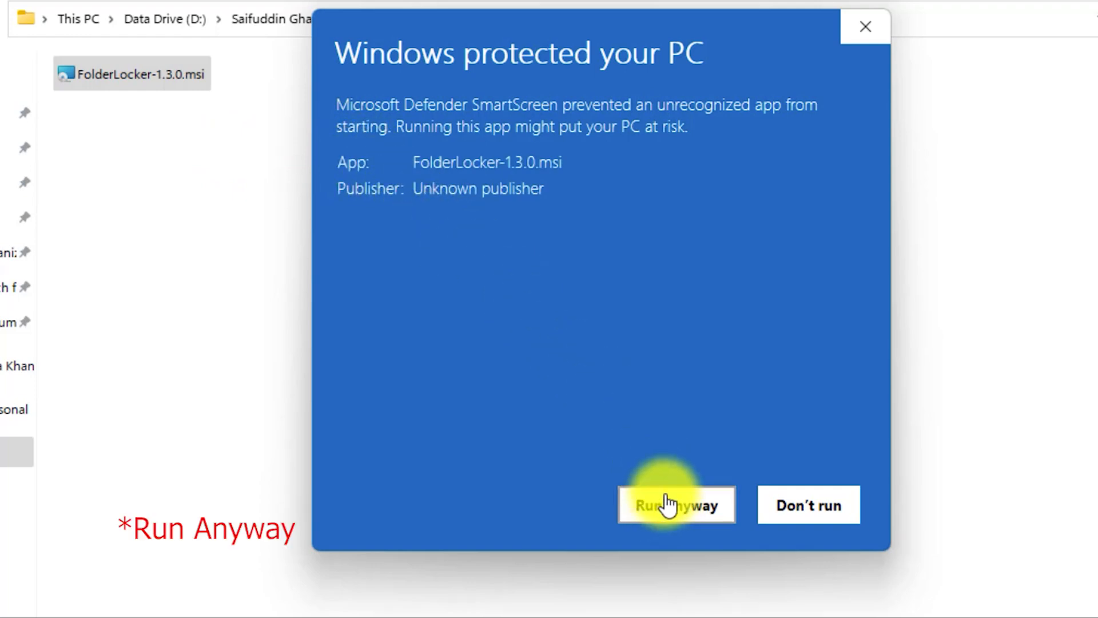
click(676, 504)
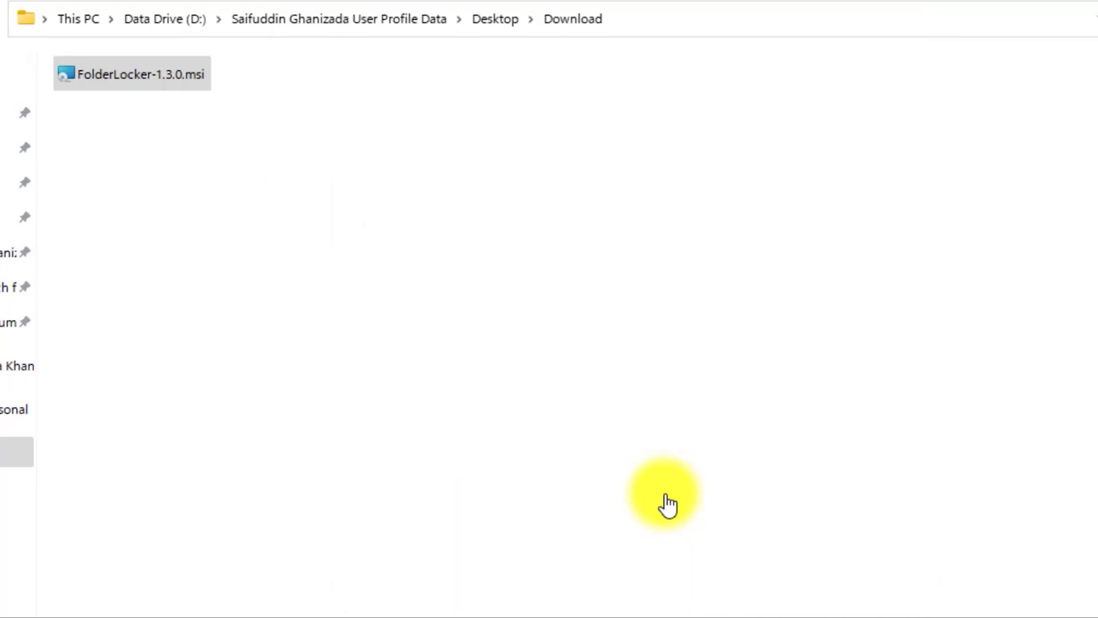
- Proceed past the welcome page and keep the default AppData install folder after checking Browse
double_click(131, 73)
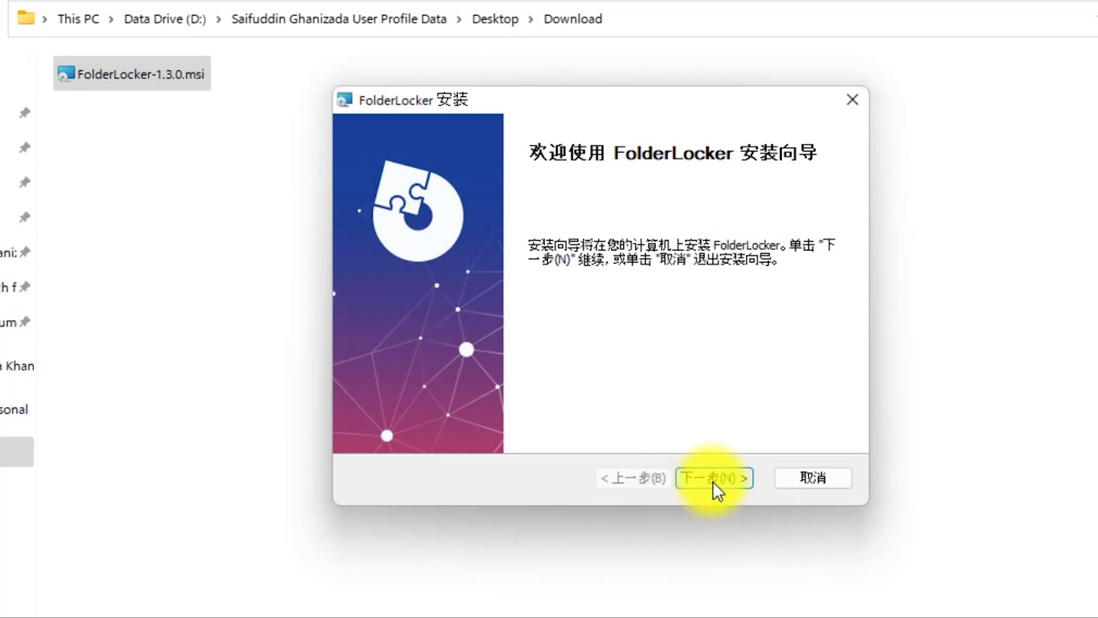
click(714, 477)
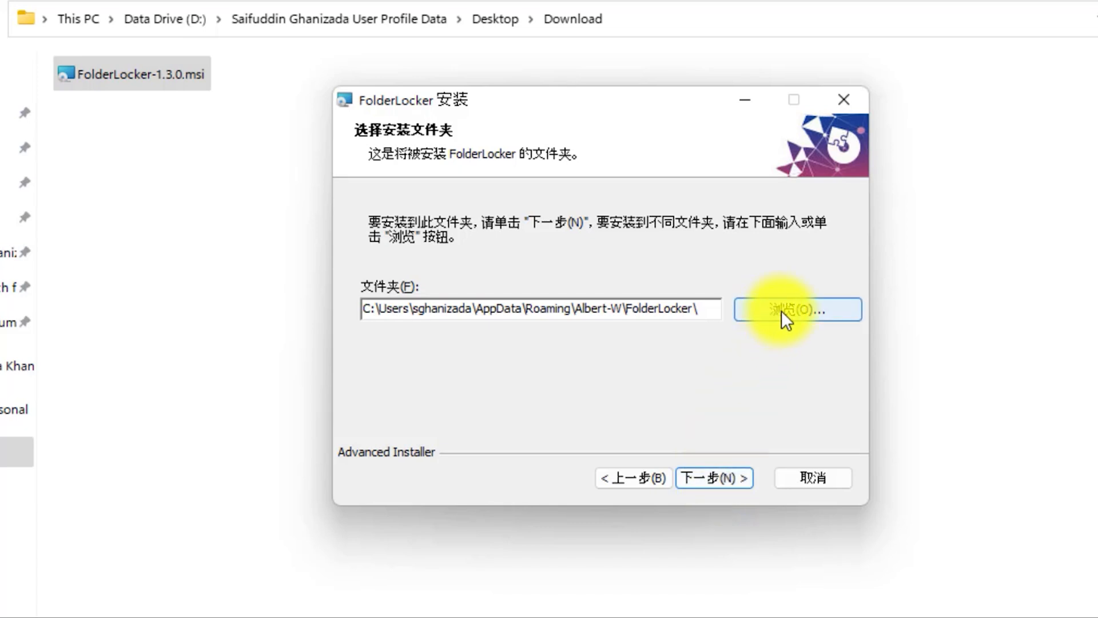
click(798, 310)
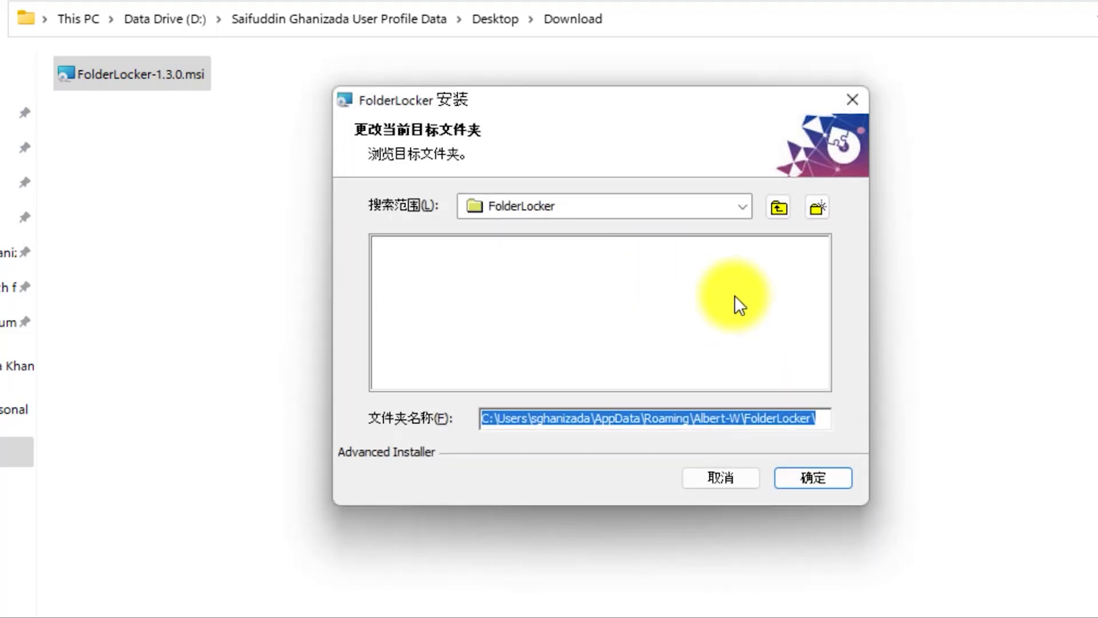
click(812, 478)
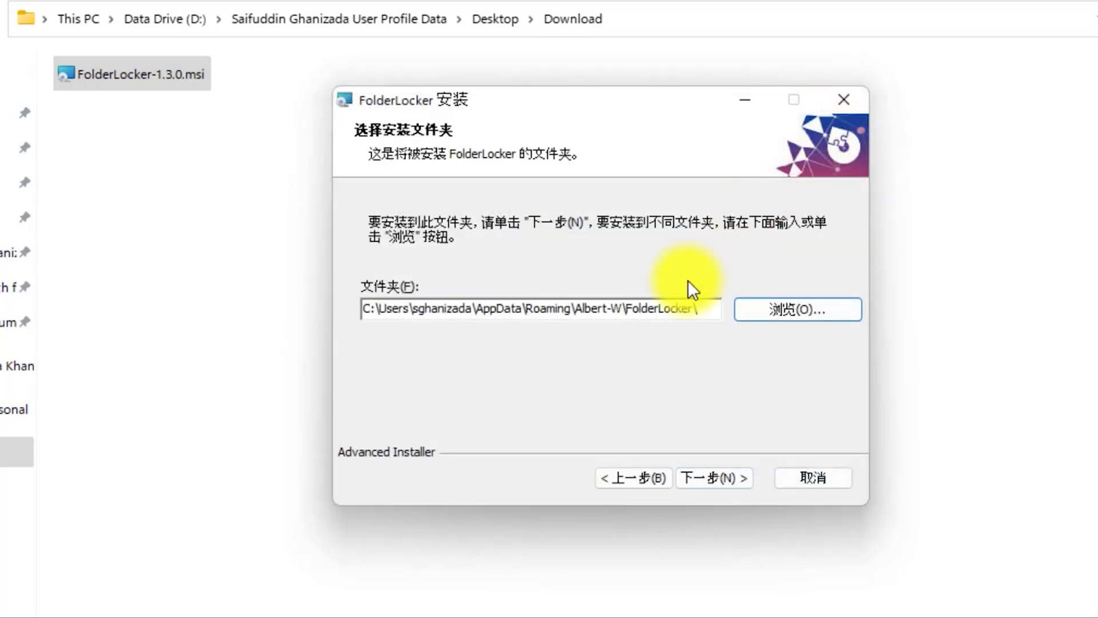
mouse_move(693, 452)
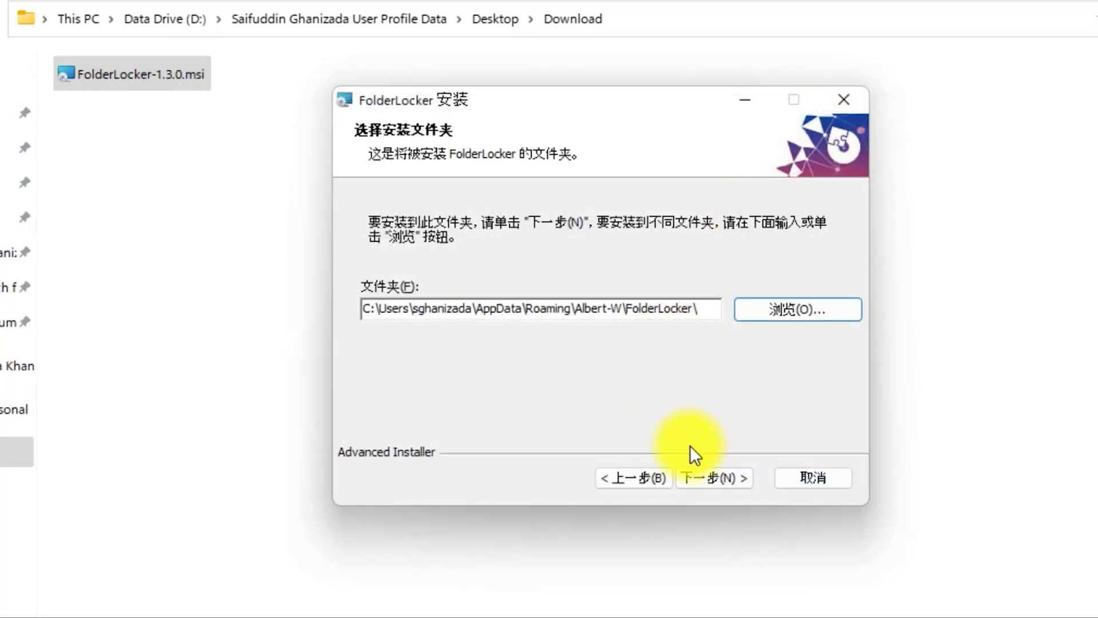
- Install FolderLocker and finish the setup wizard
click(714, 478)
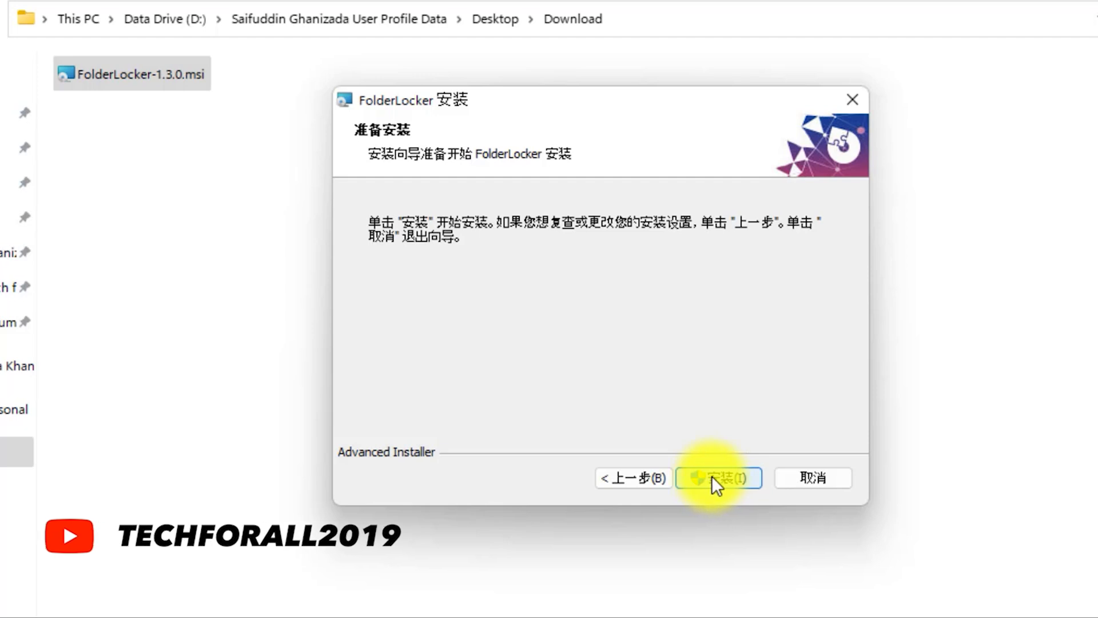
click(718, 479)
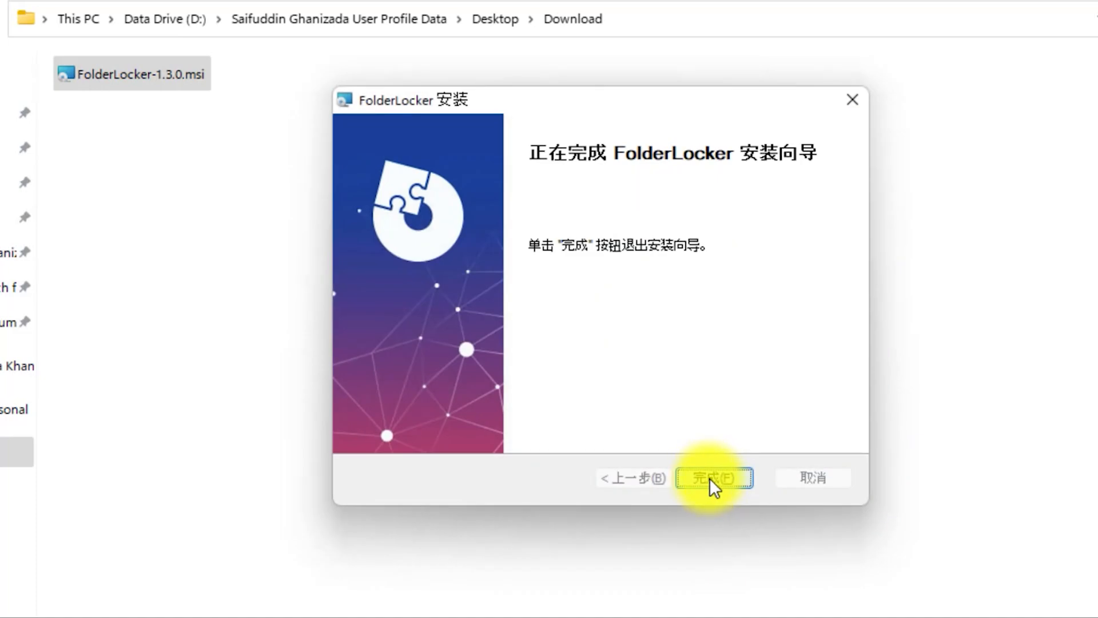
click(713, 479)
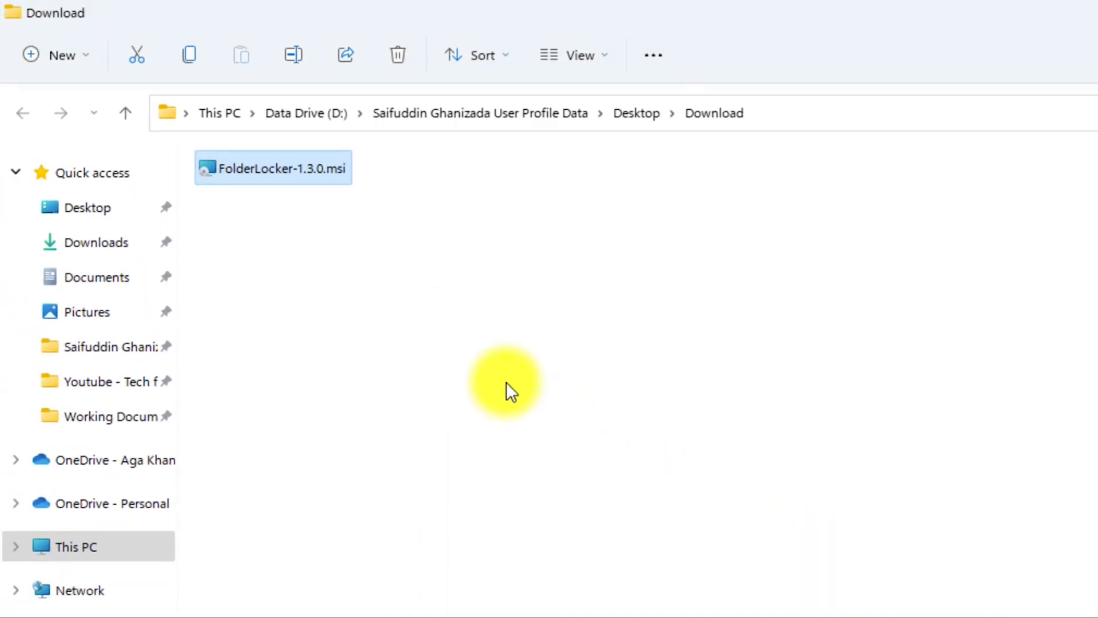
mouse_move(452, 326)
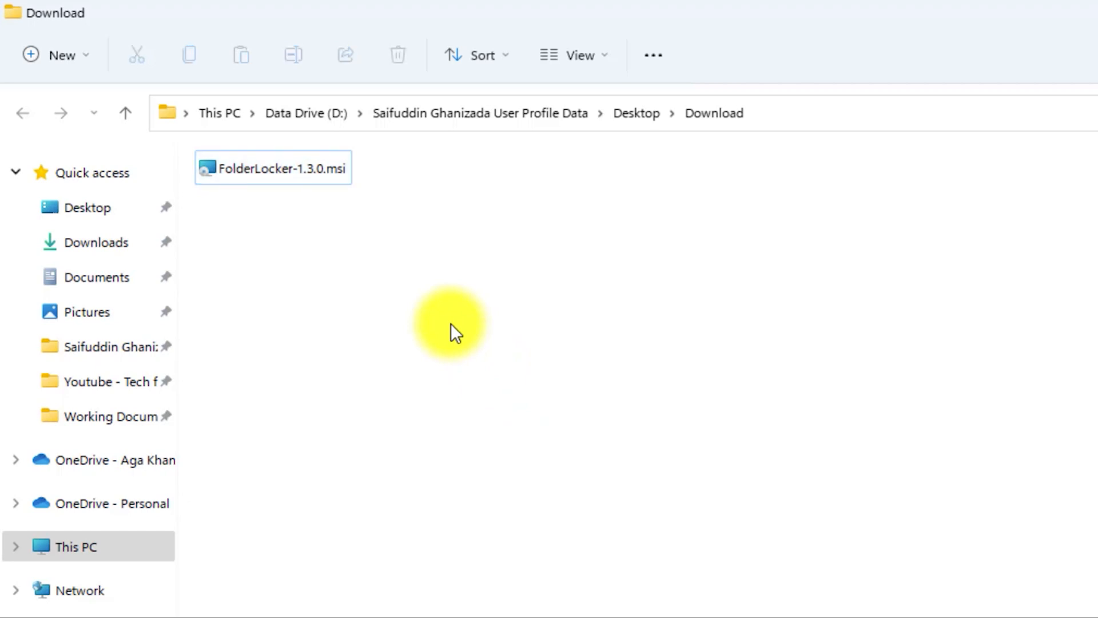
- Create a folder named qwerty in Download and move FolderLocker-1.3.0.msi into it
click(54, 55)
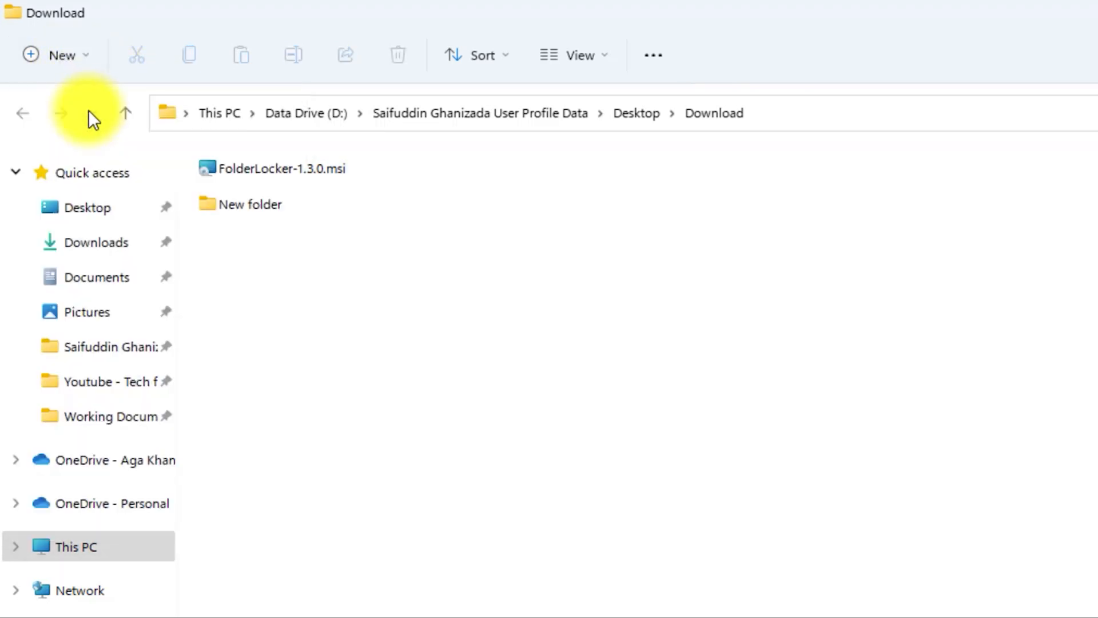
text(qwerty)
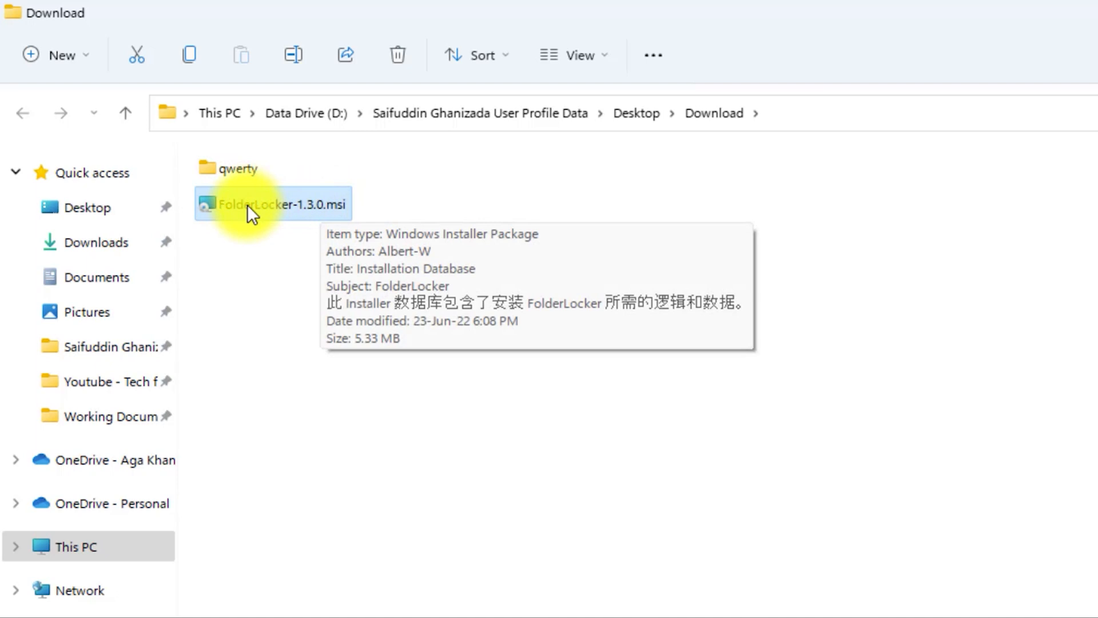
drag(252, 204, 241, 168)
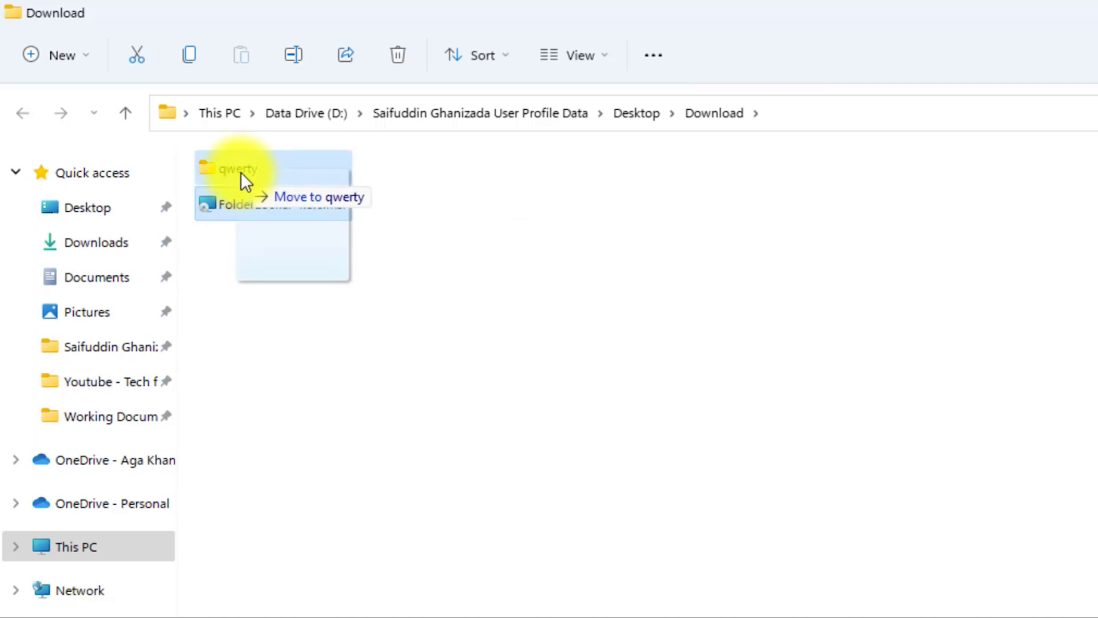
drag(245, 204, 238, 169)
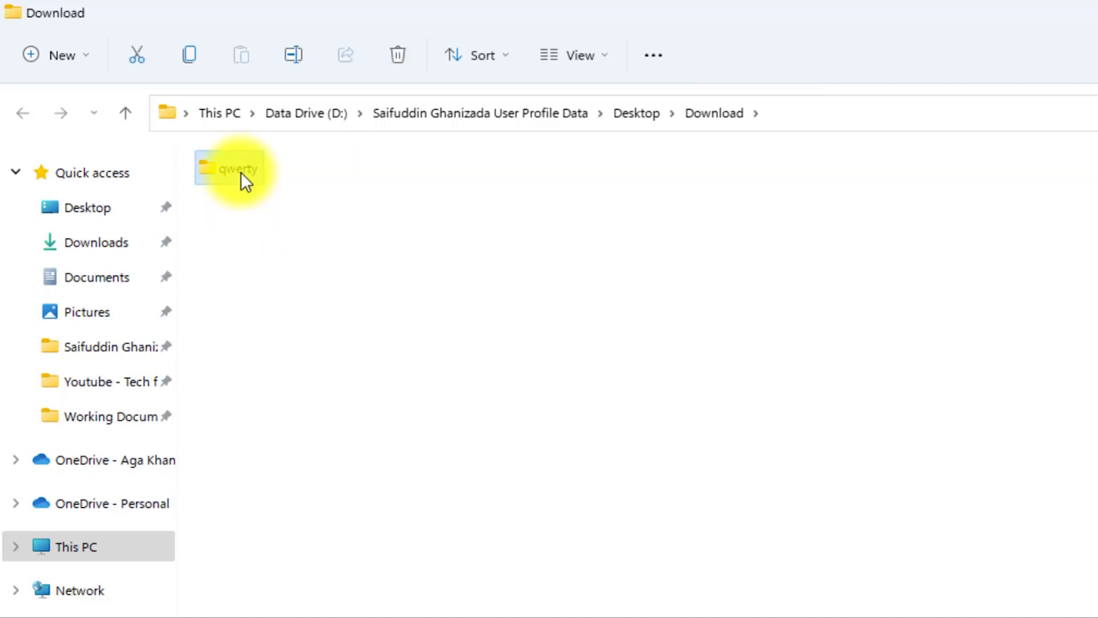
- Choose Folder Locker for qwerty from the Show more options context menu
right_click(238, 168)
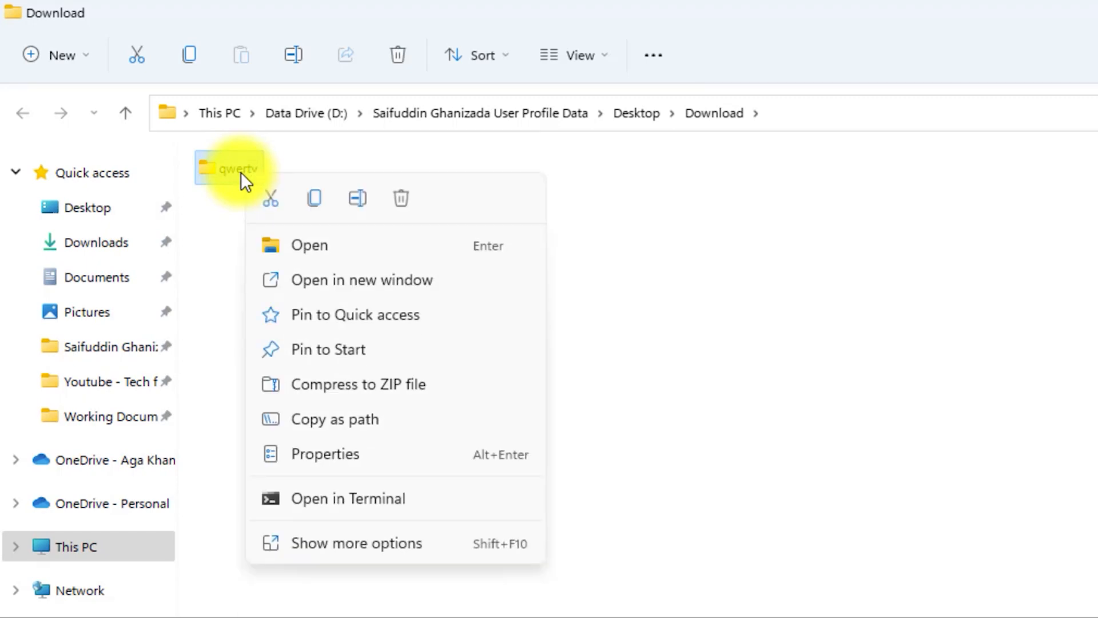
mouse_move(353, 553)
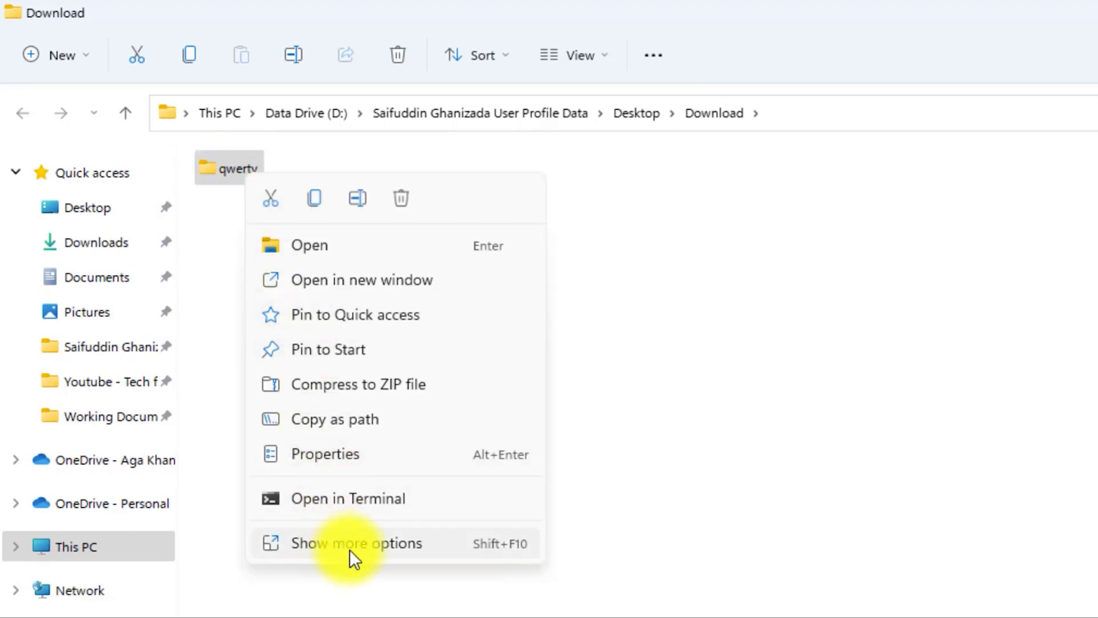
click(357, 543)
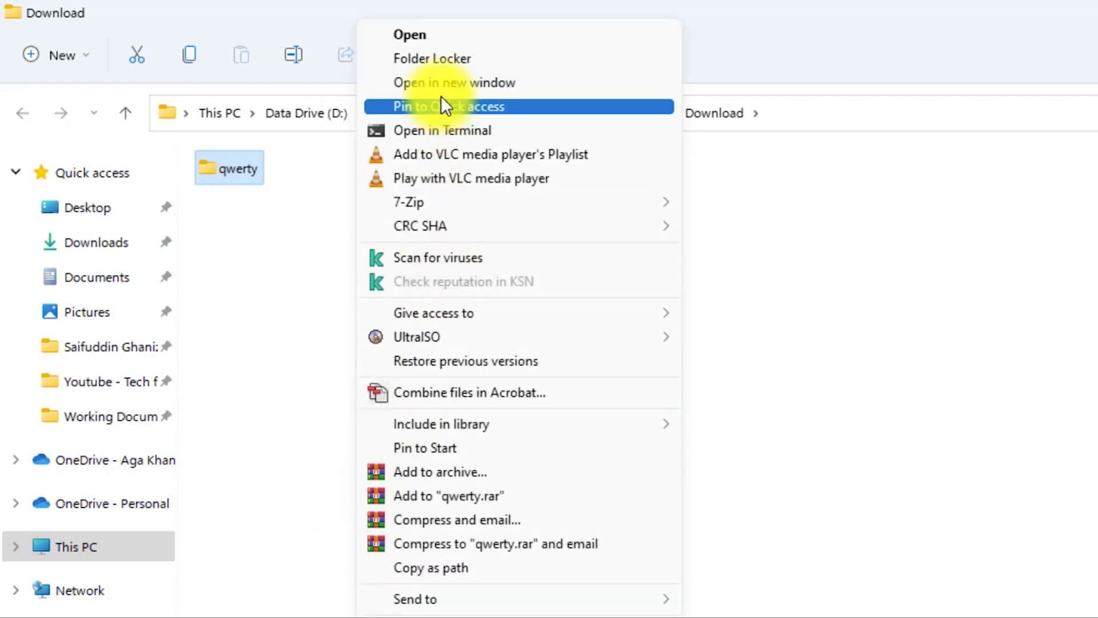
mouse_move(441, 58)
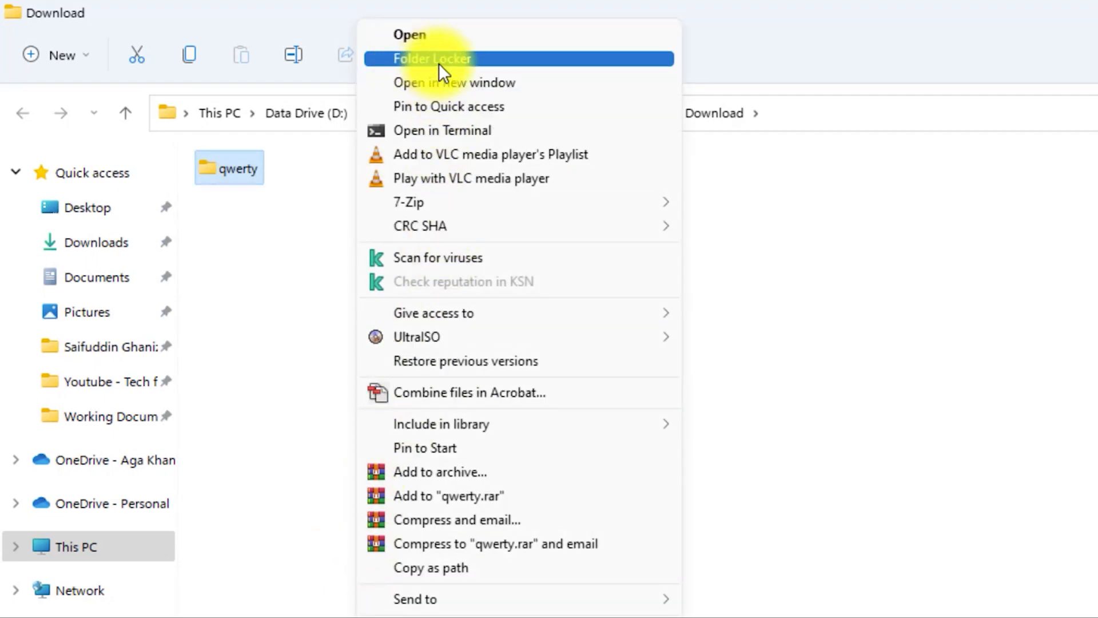
click(436, 58)
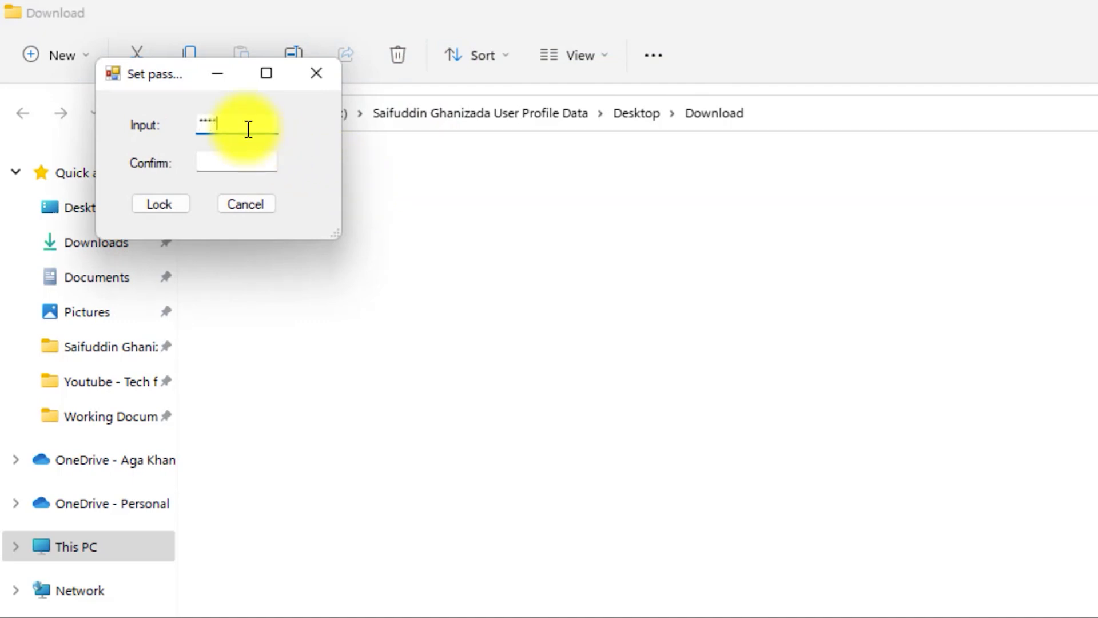
- Confirm the password, lock qwerty and dismiss 'The folder is locked.' message
text(*)
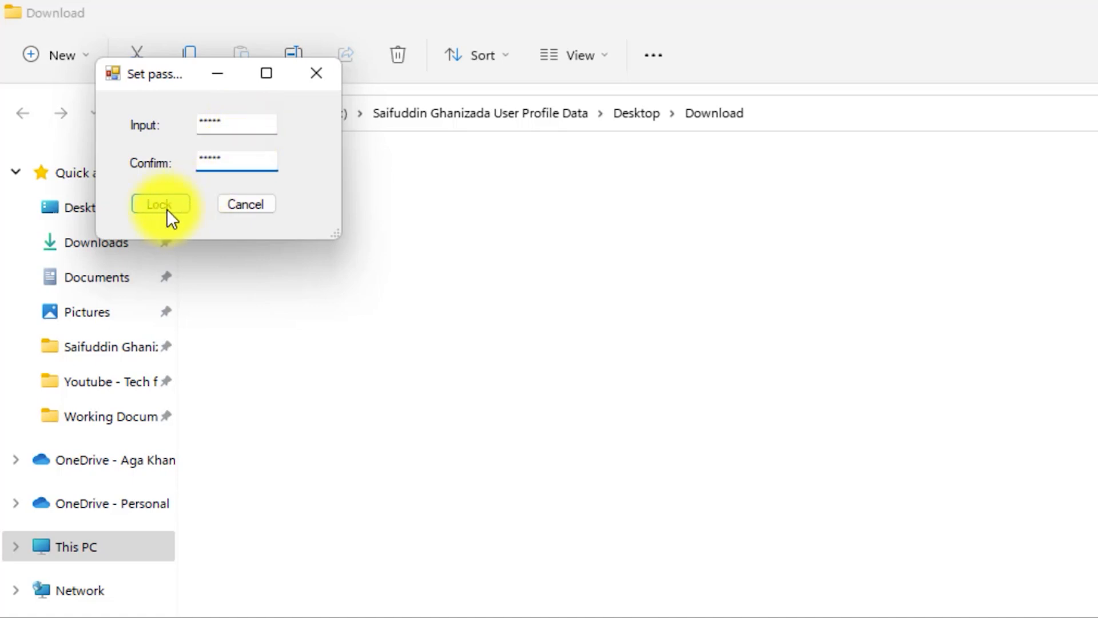
click(160, 204)
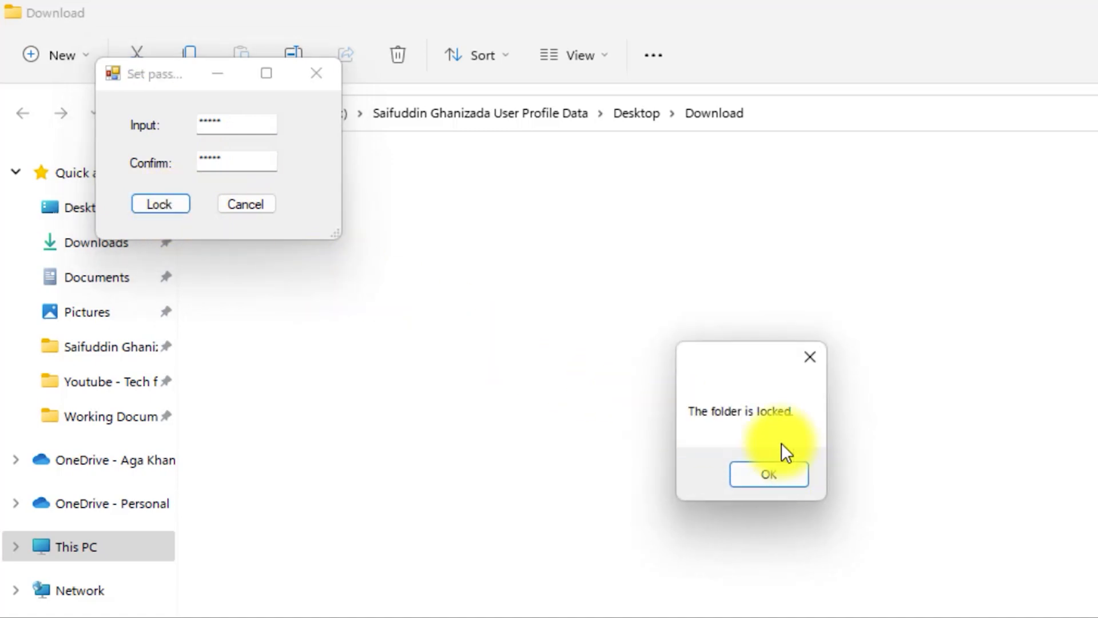
mouse_move(738, 433)
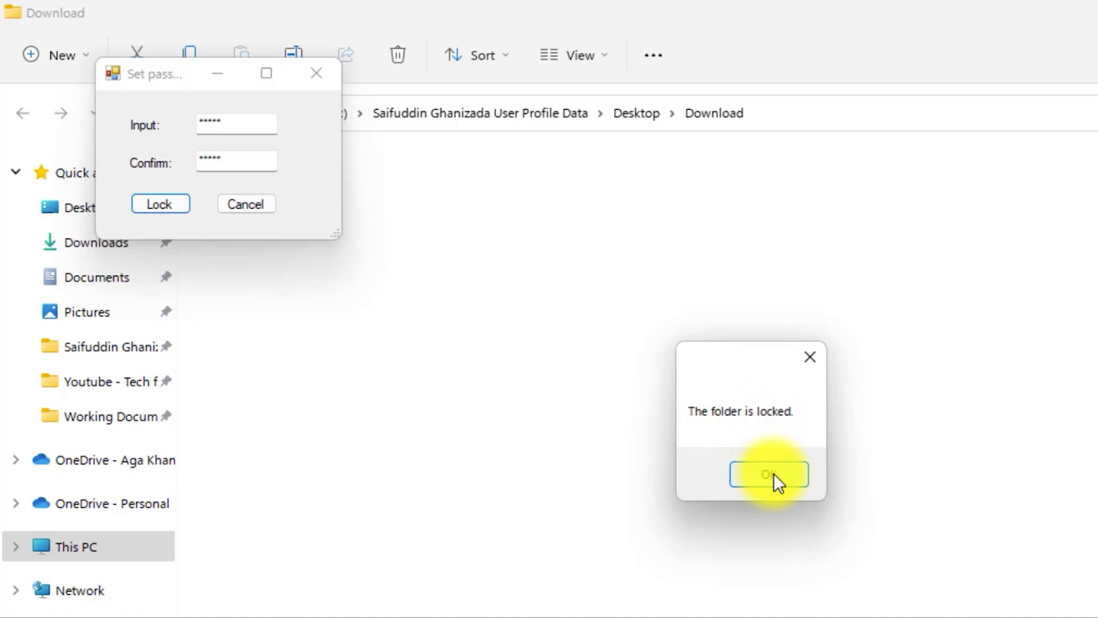
click(767, 474)
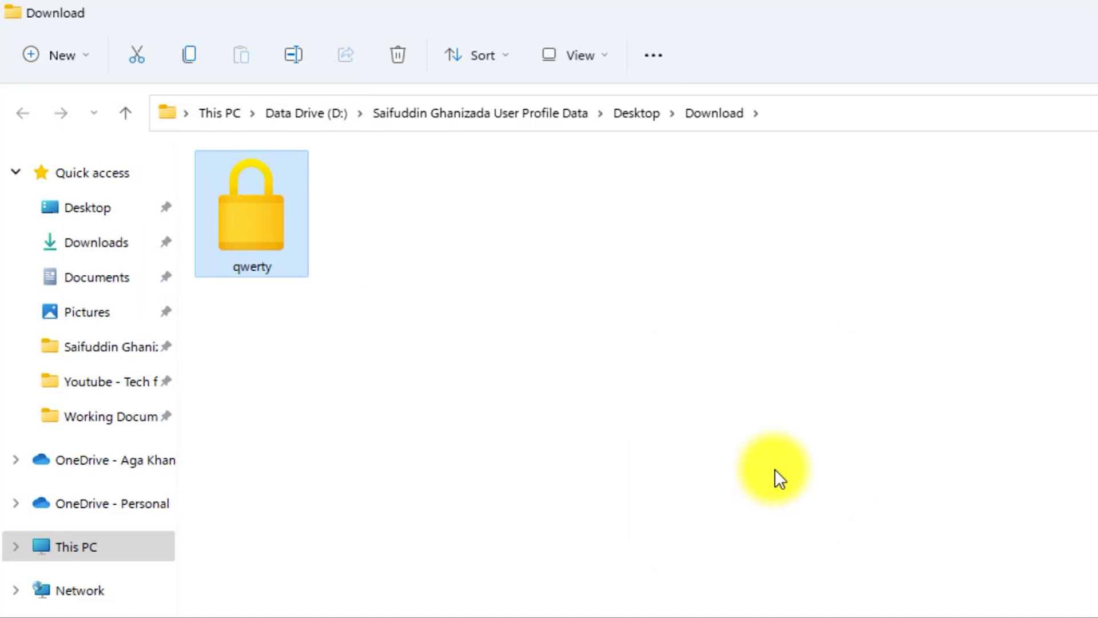
mouse_move(280, 254)
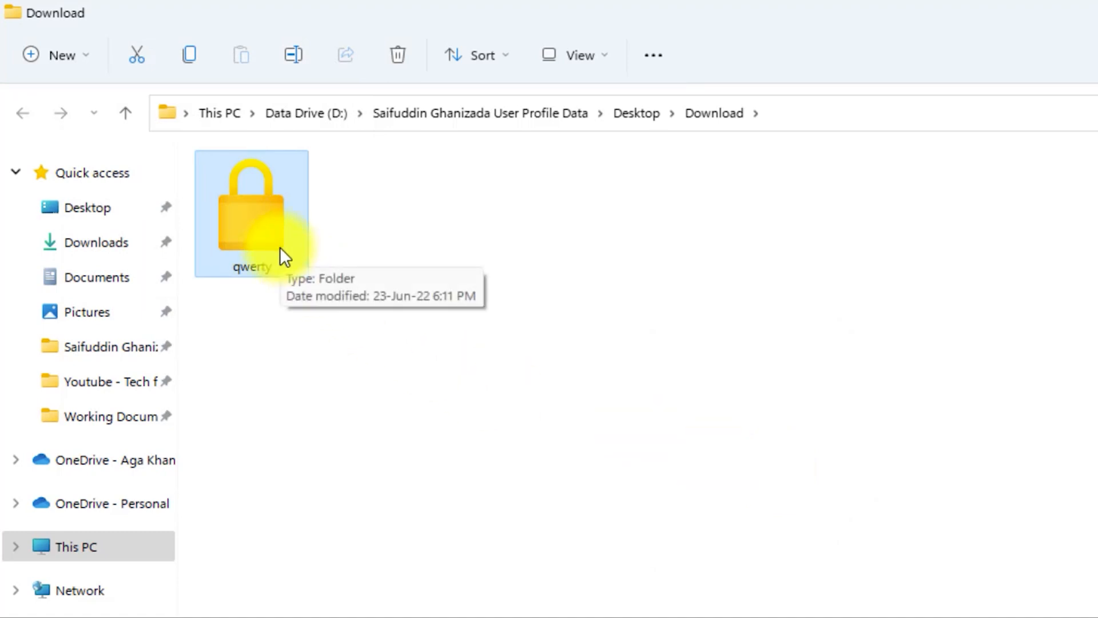
- Unlock qwerty via Folder Locker with its password and dismiss the unlocked confirmation
right_click(251, 210)
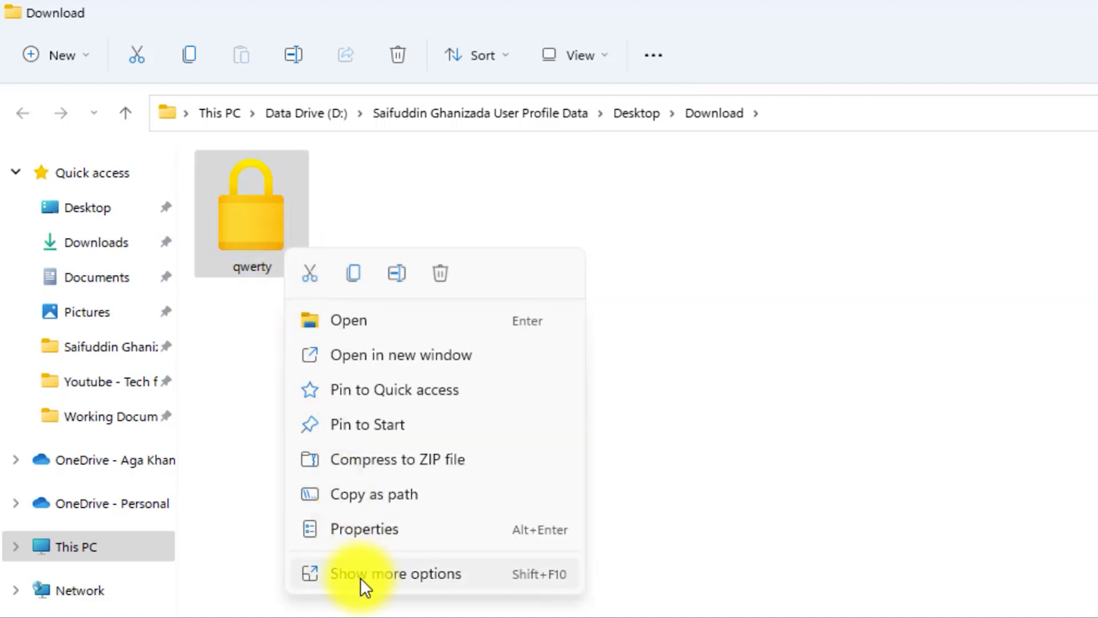
click(394, 573)
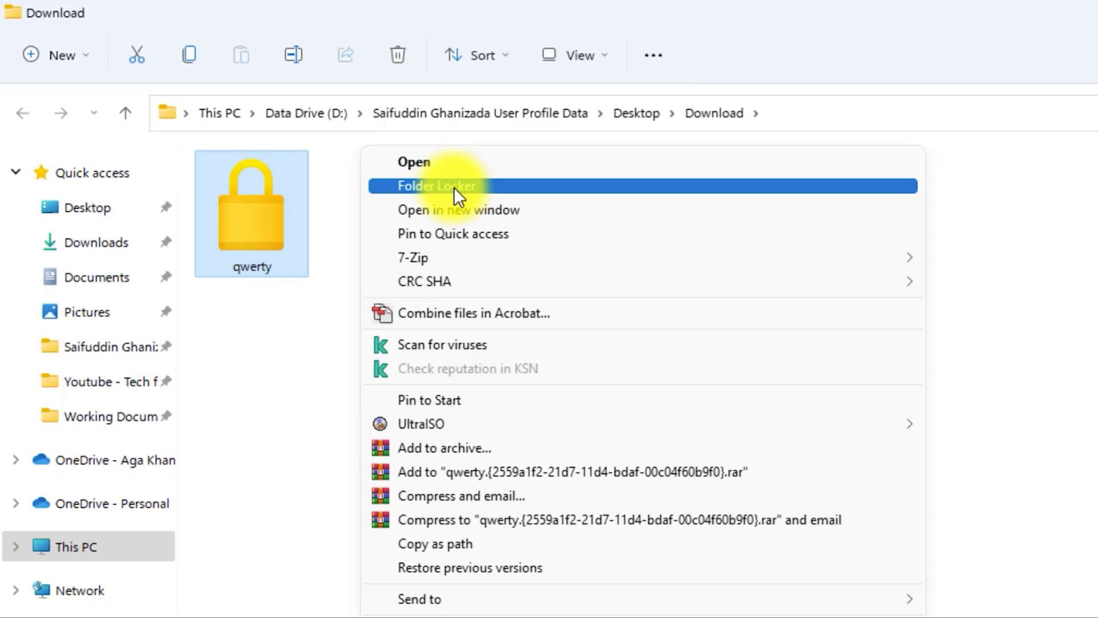
click(437, 186)
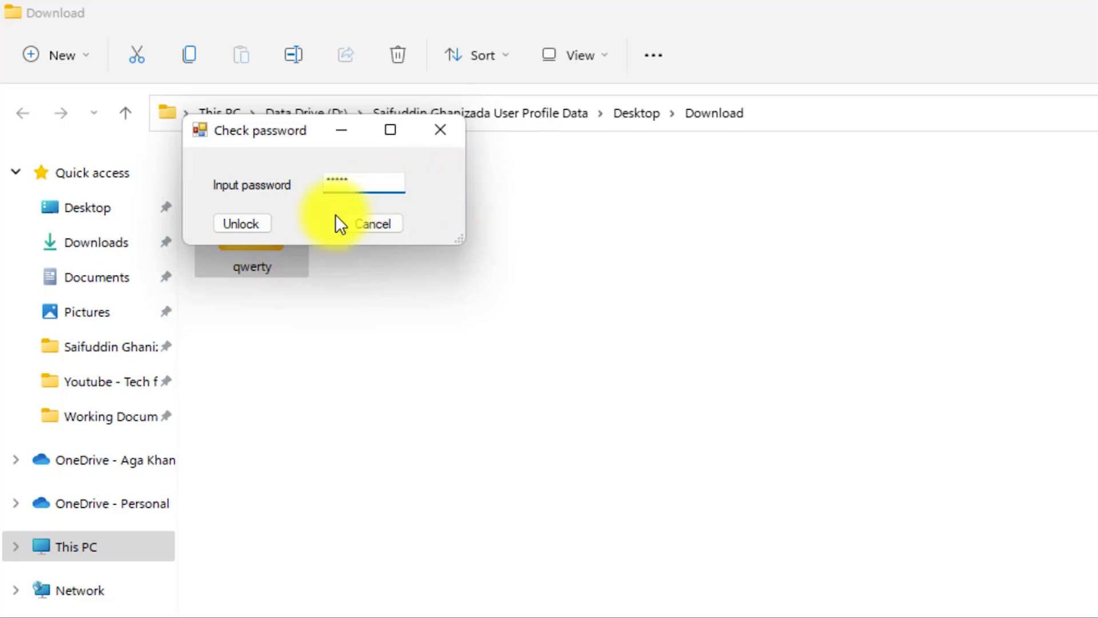
click(241, 223)
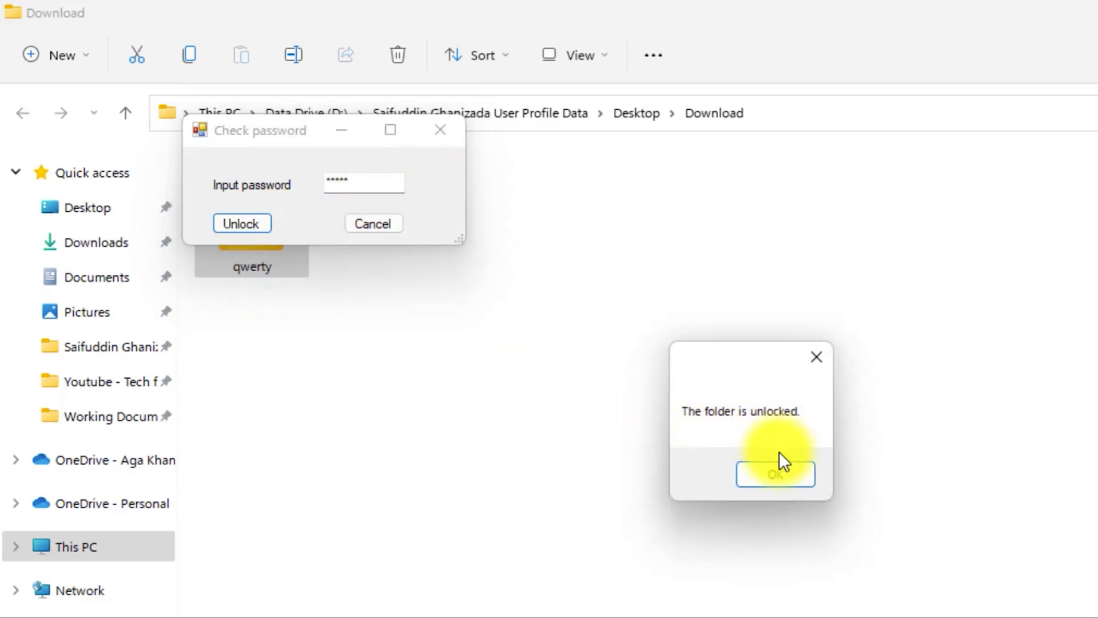
click(775, 474)
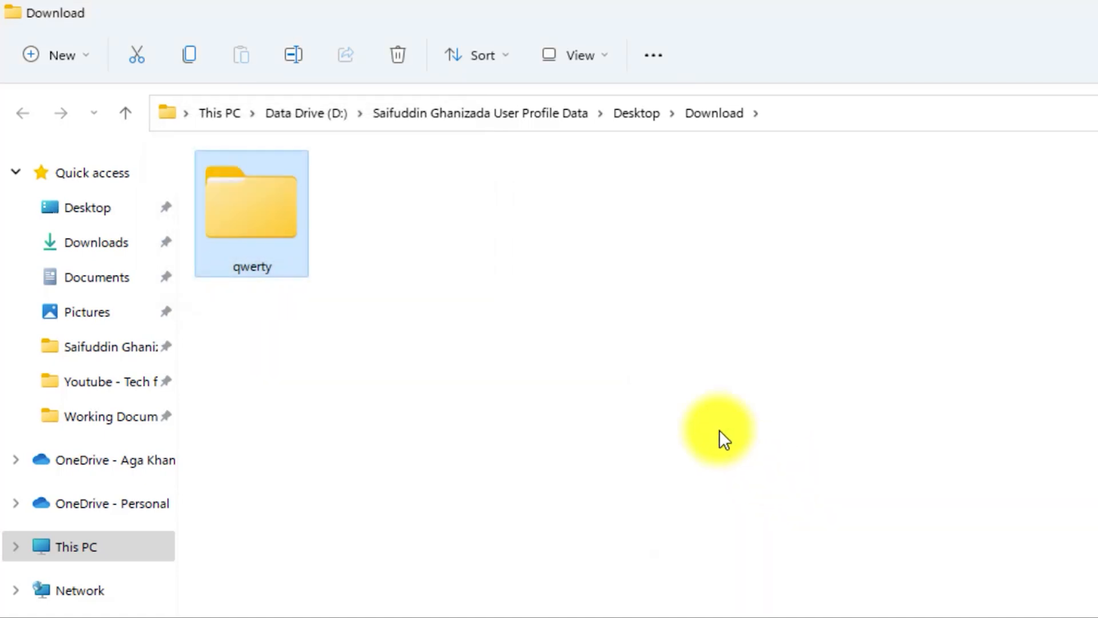
- Enter qwerty and paste FolderLocker-1.3.0.msi back into the Download folder
double_click(251, 204)
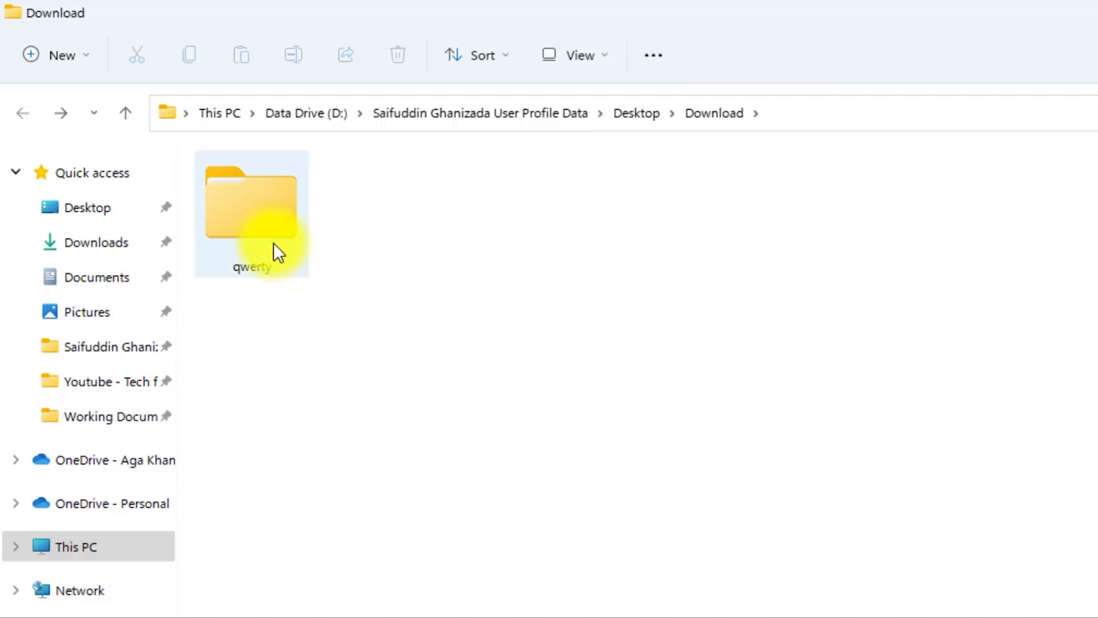
mouse_move(273, 251)
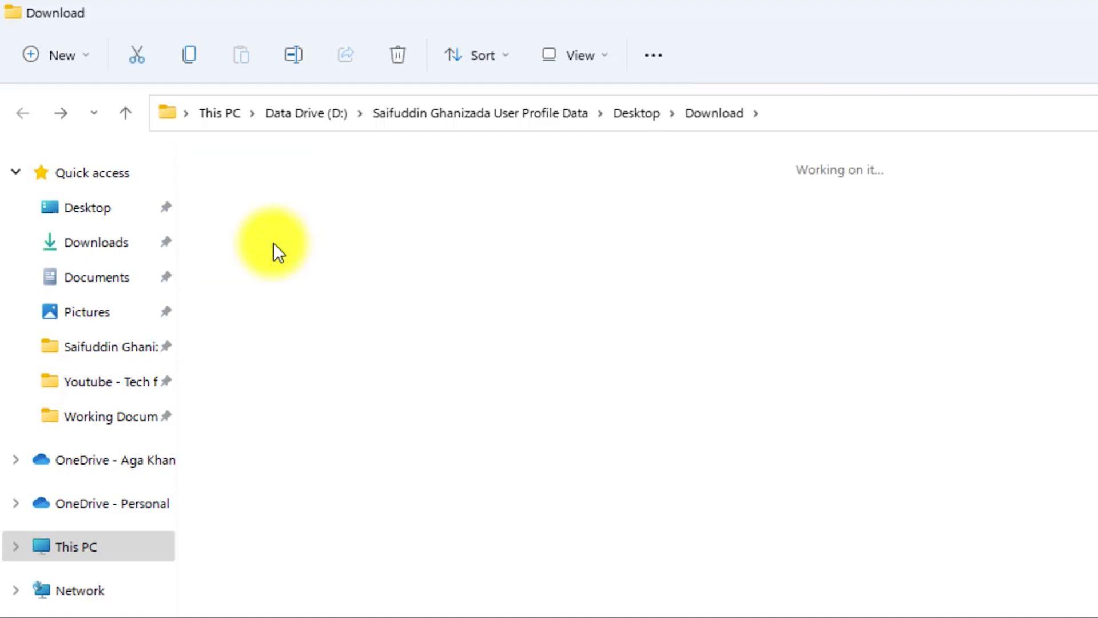
right_click(273, 168)
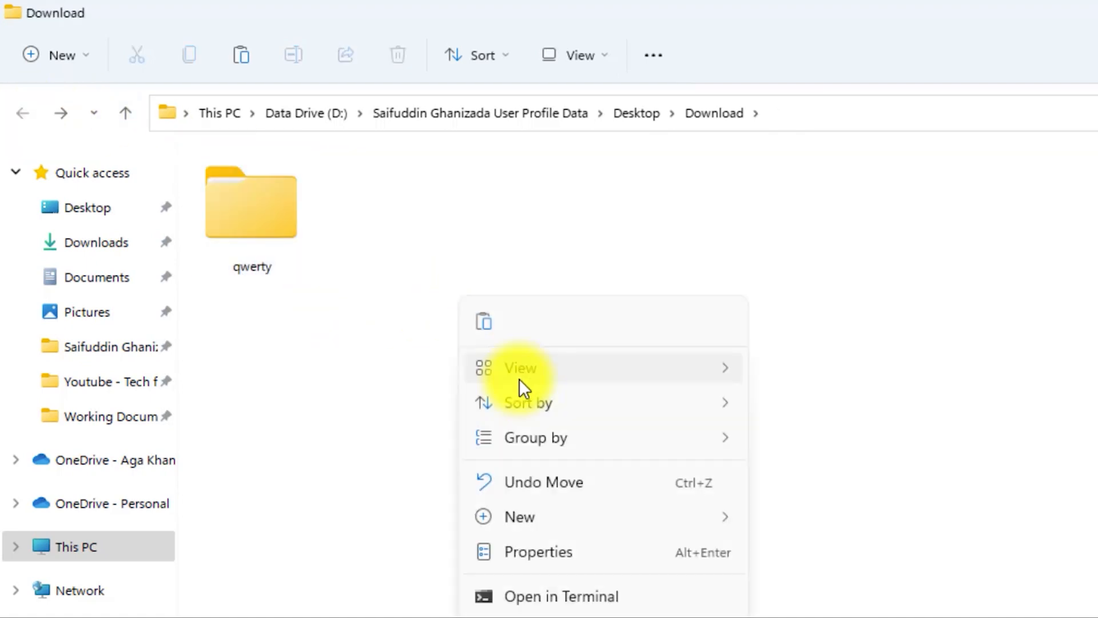
mouse_move(476, 333)
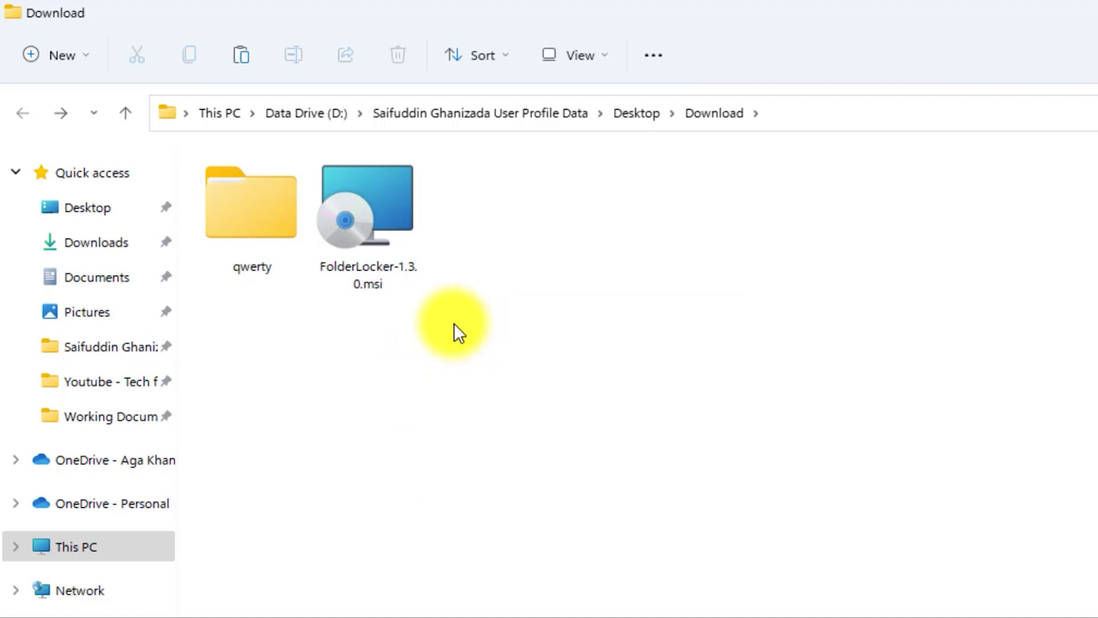
- Lock qwerty again through Folder Locker with a newly entered password
click(251, 211)
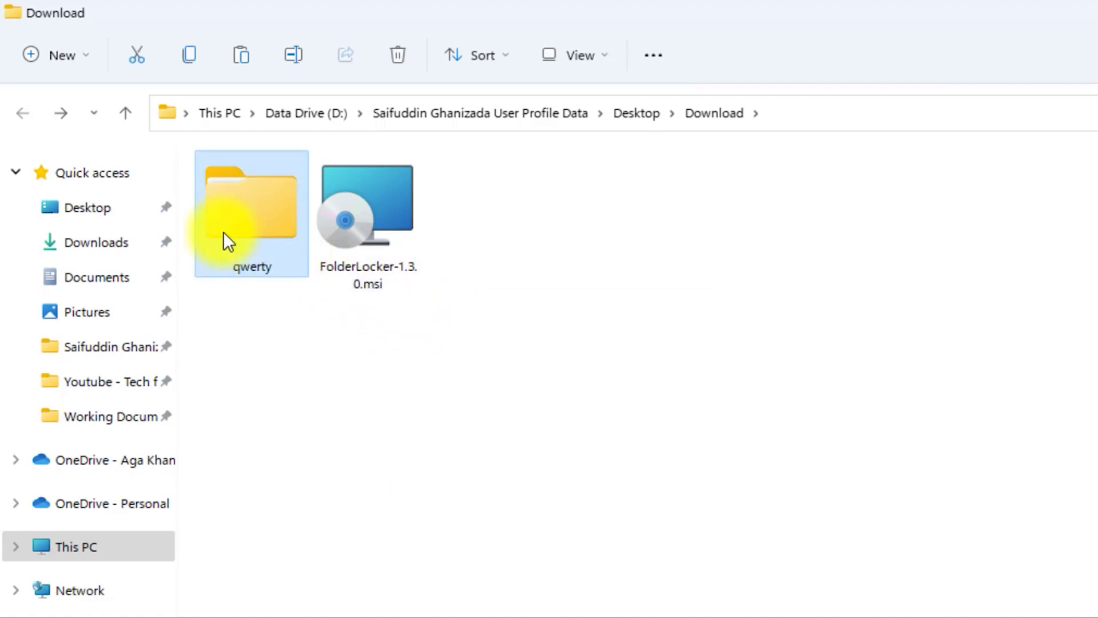
right_click(250, 204)
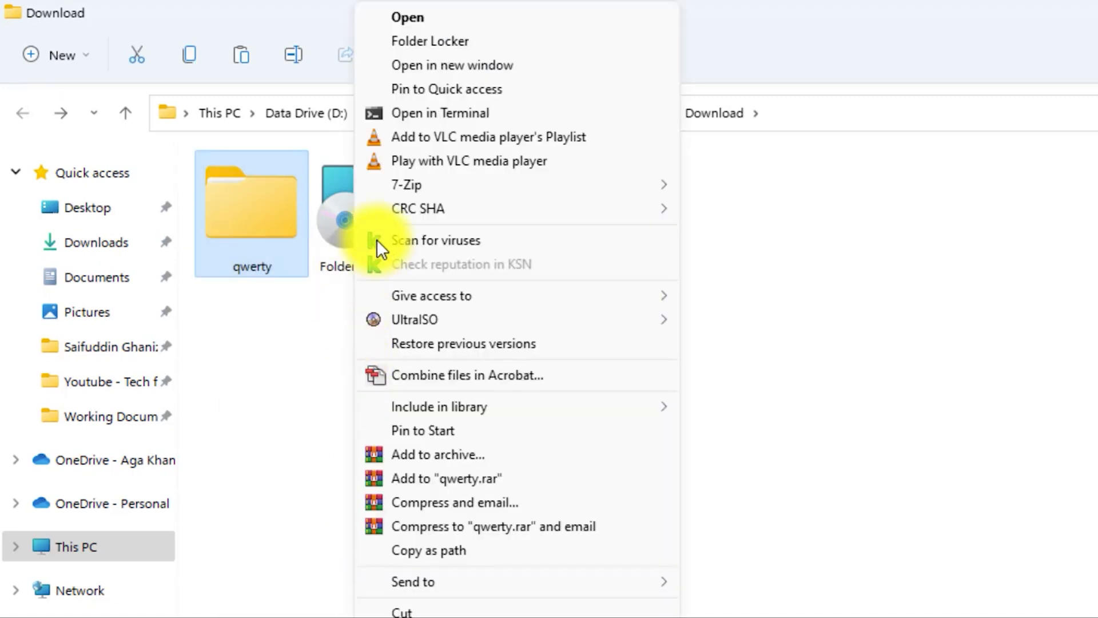
click(430, 41)
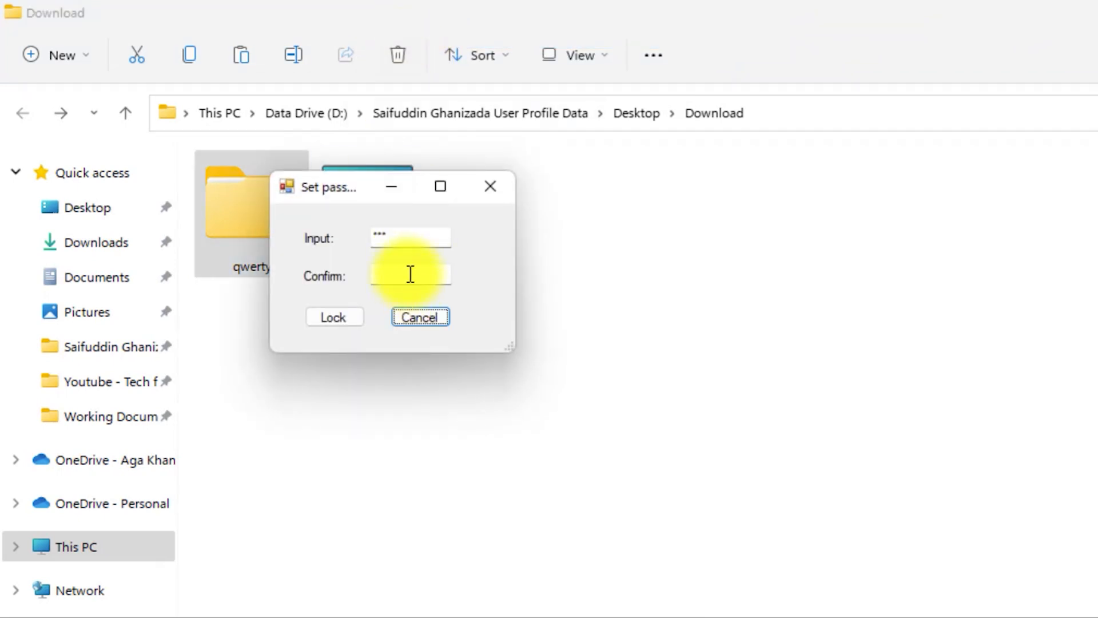
text(***)
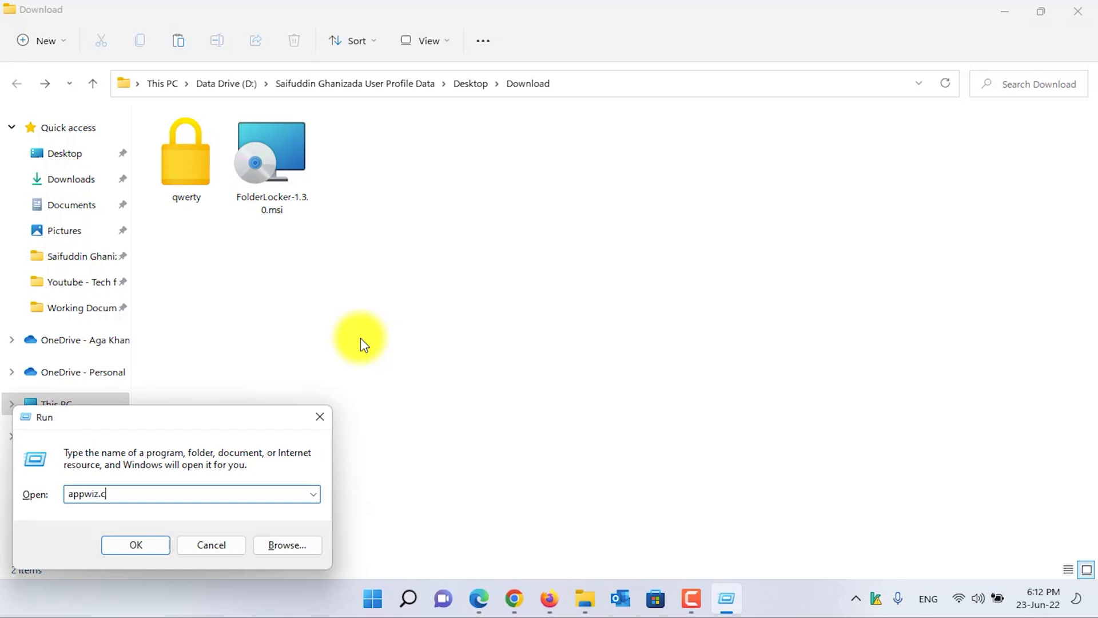
- Find FolderLocker by searching 'folder' in Programs and Features and confirm its uninstall
click(135, 545)
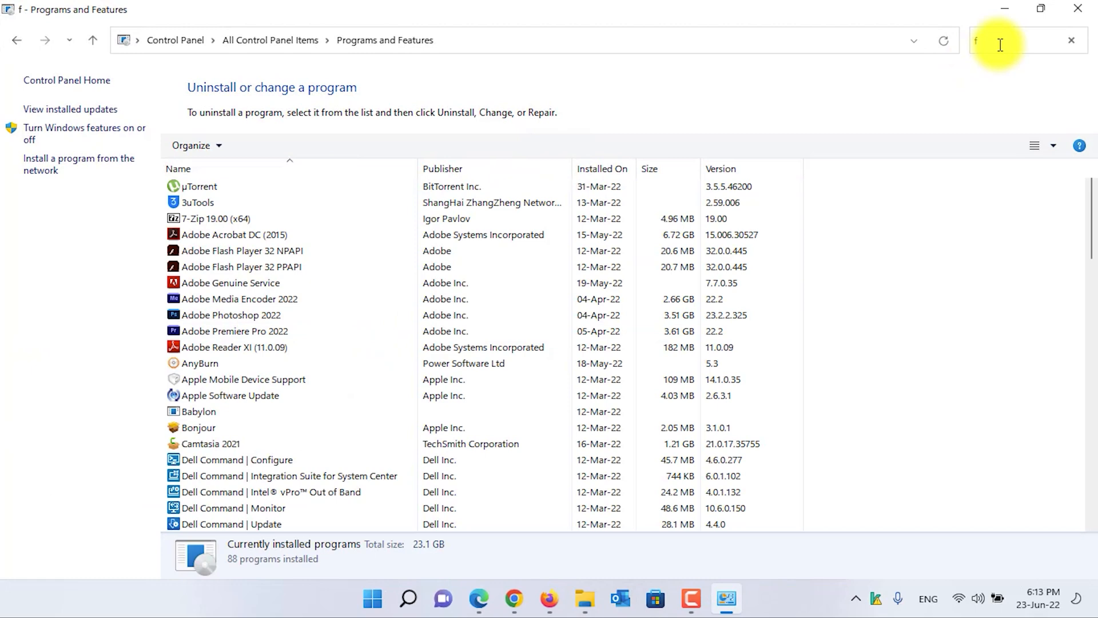
text(older)
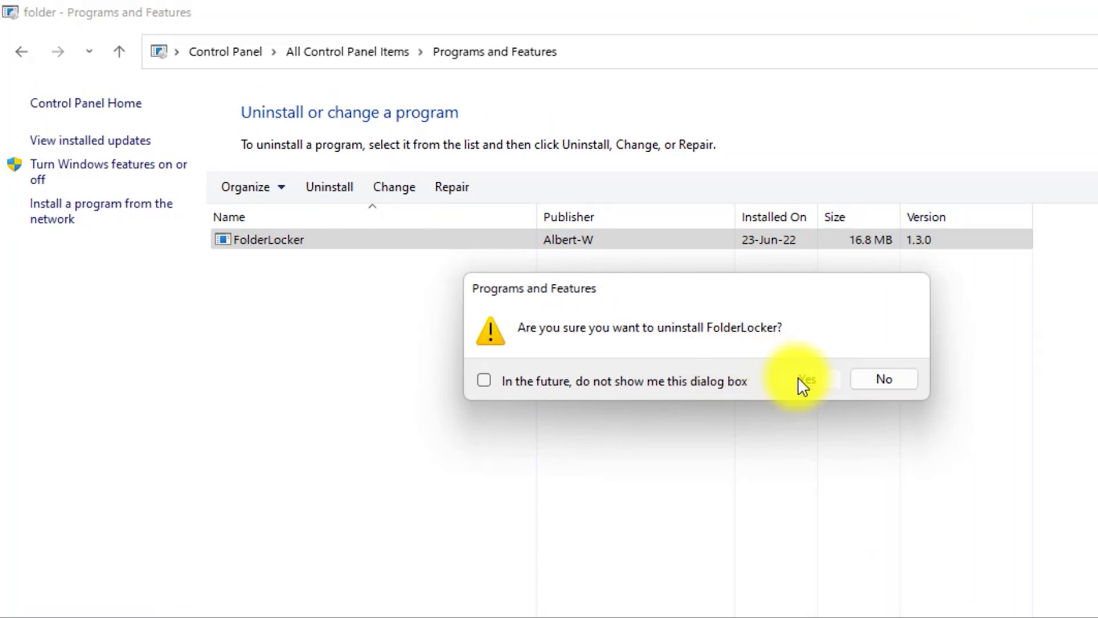
click(807, 379)
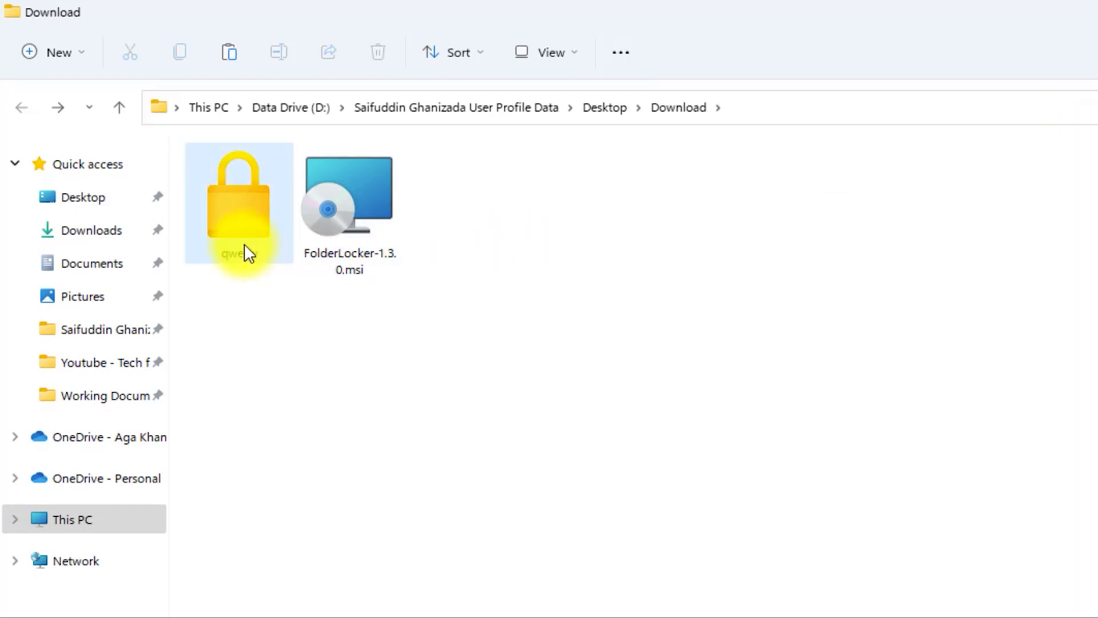
mouse_move(239, 247)
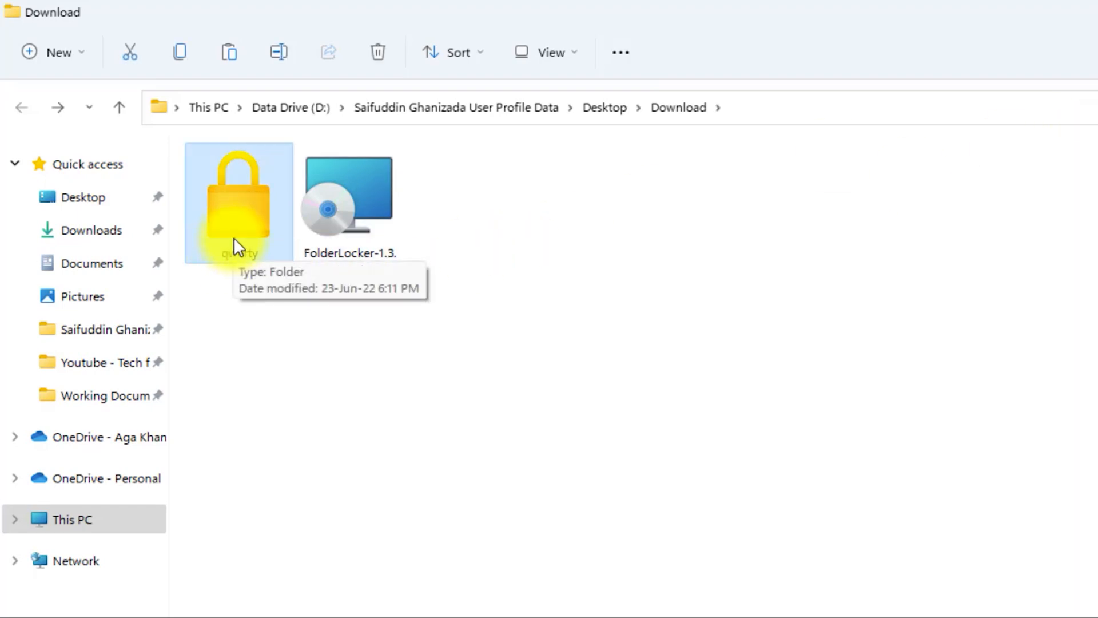
right_click(238, 210)
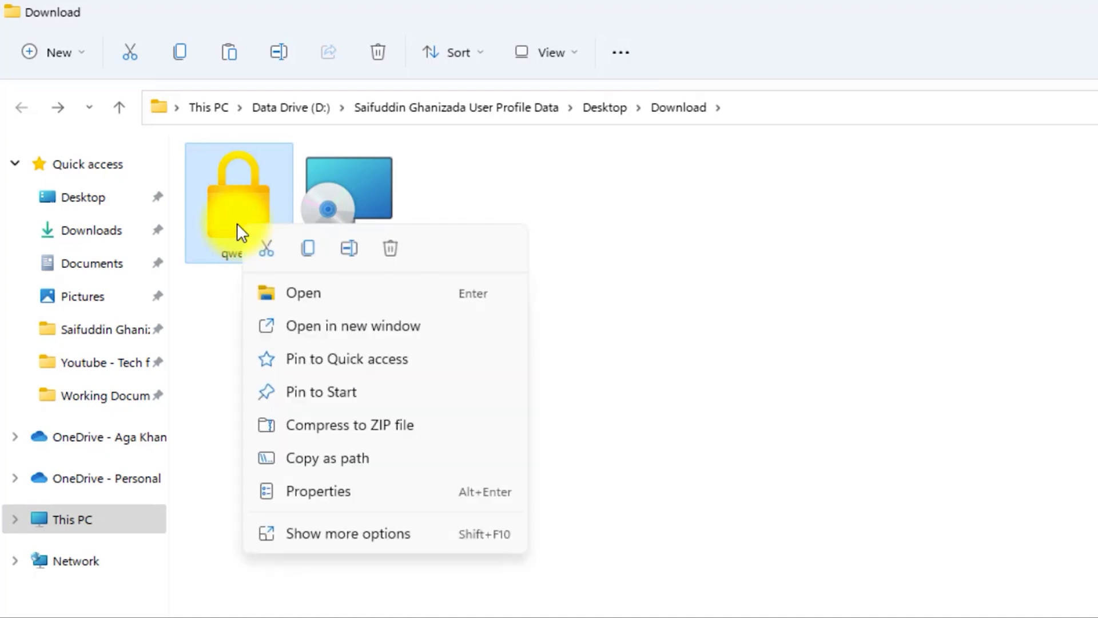
click(348, 534)
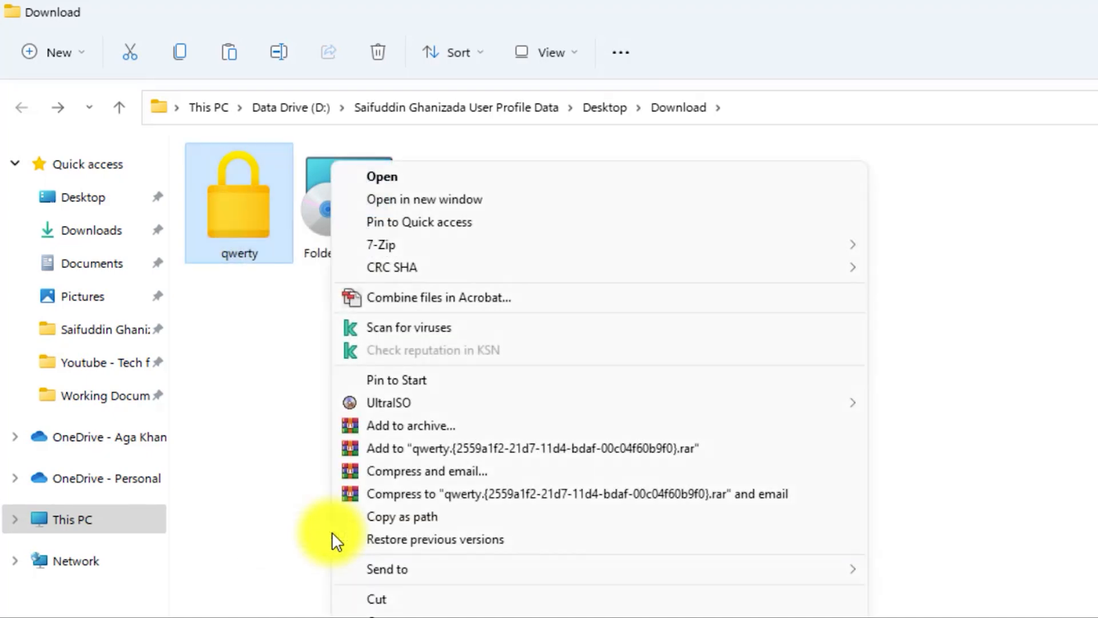
mouse_move(423, 199)
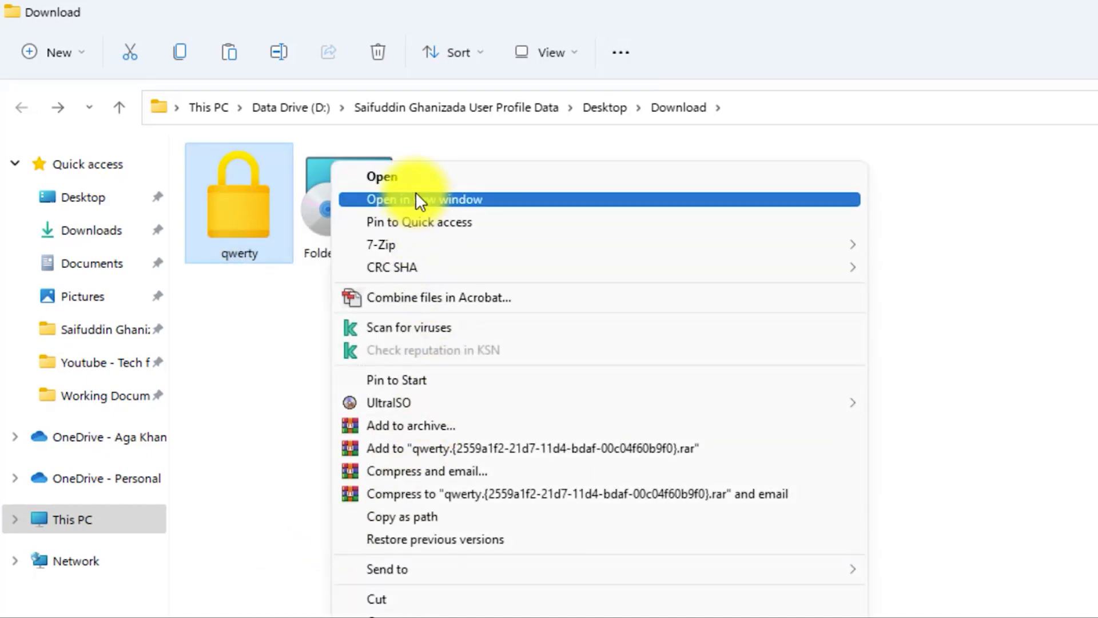
mouse_move(383, 176)
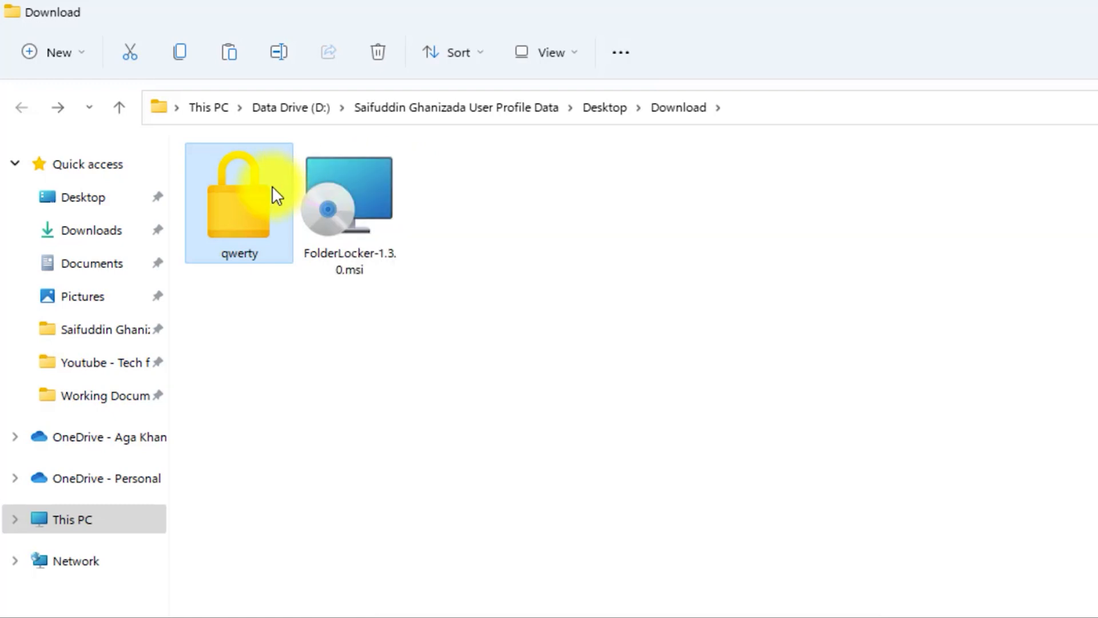
right_click(238, 203)
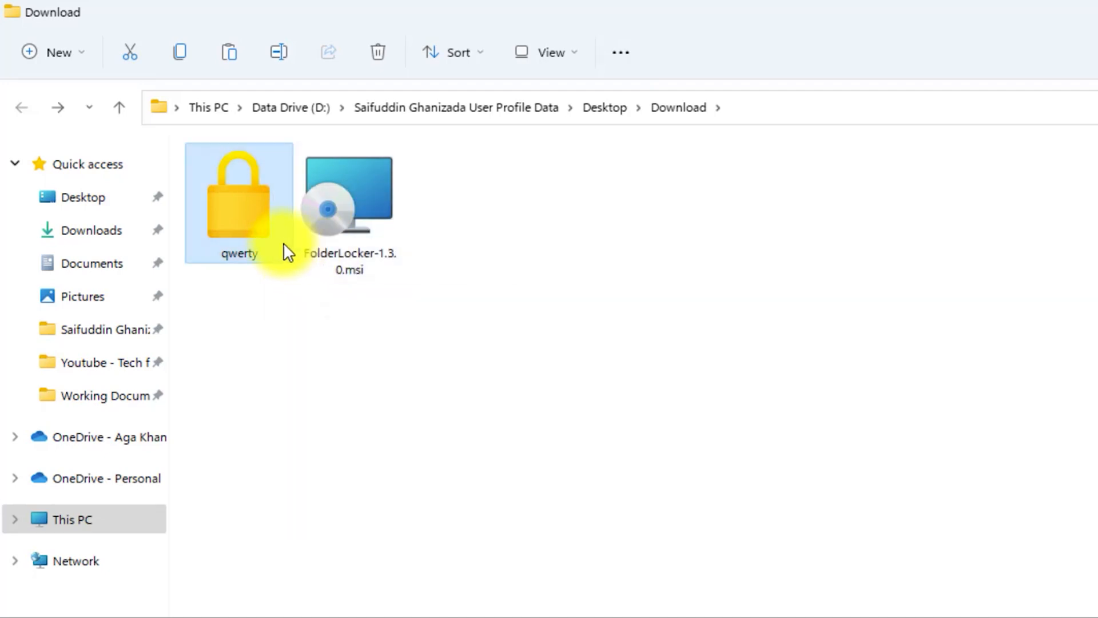
- Run FolderLocker-1.3.0.msi and continue through the wizard with the default install folder
click(349, 204)
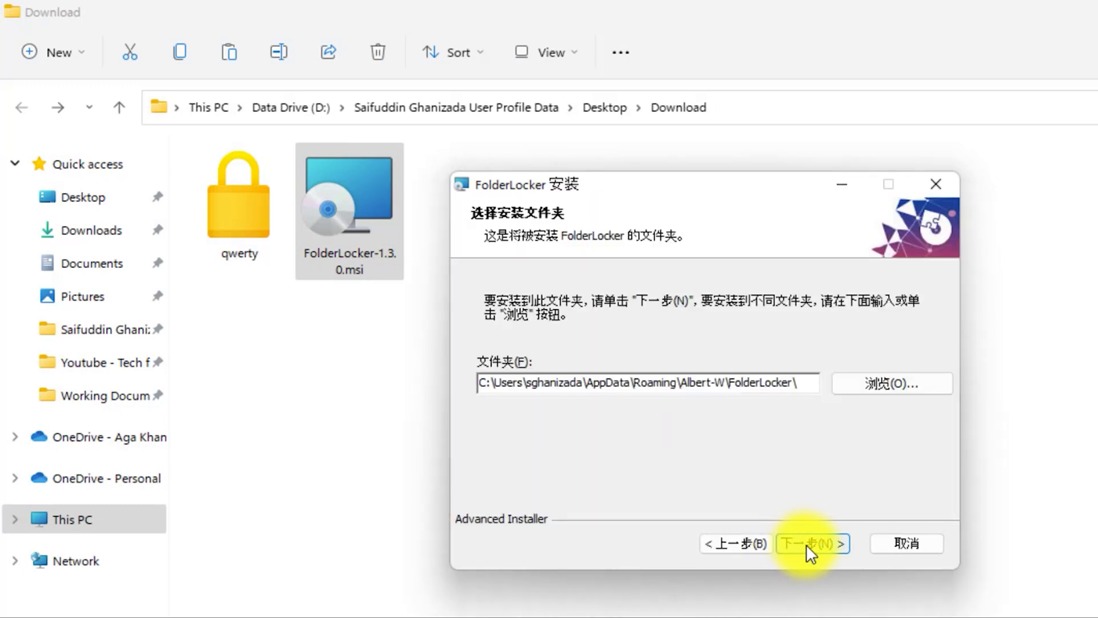
click(811, 543)
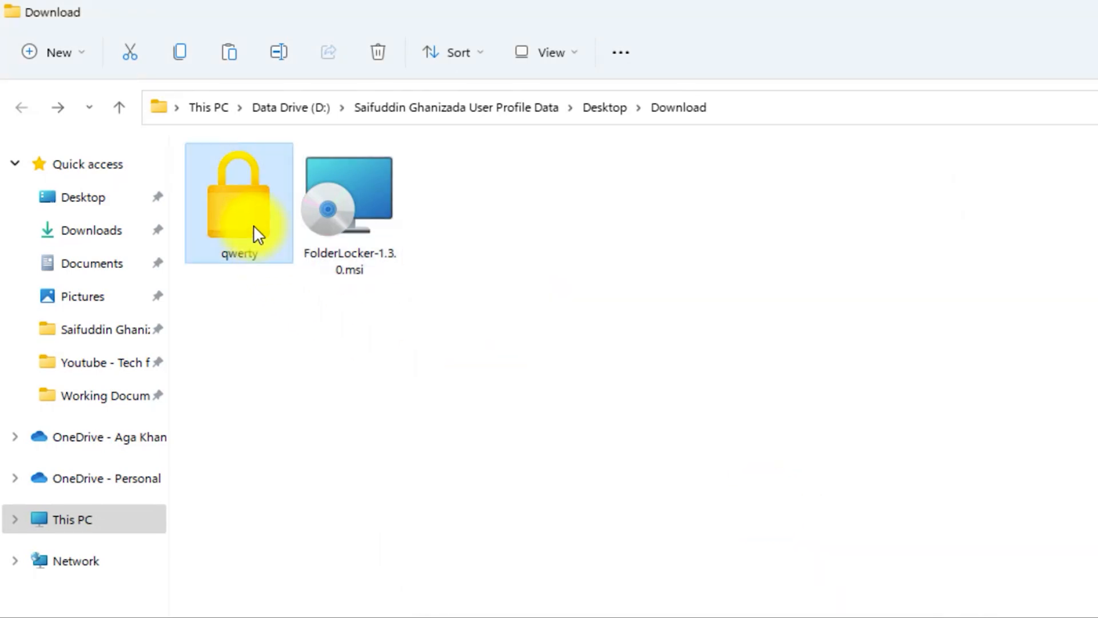
- Unlock qwerty from its Folder Locker context menu using its password, restoring the normal folder icon
right_click(238, 203)
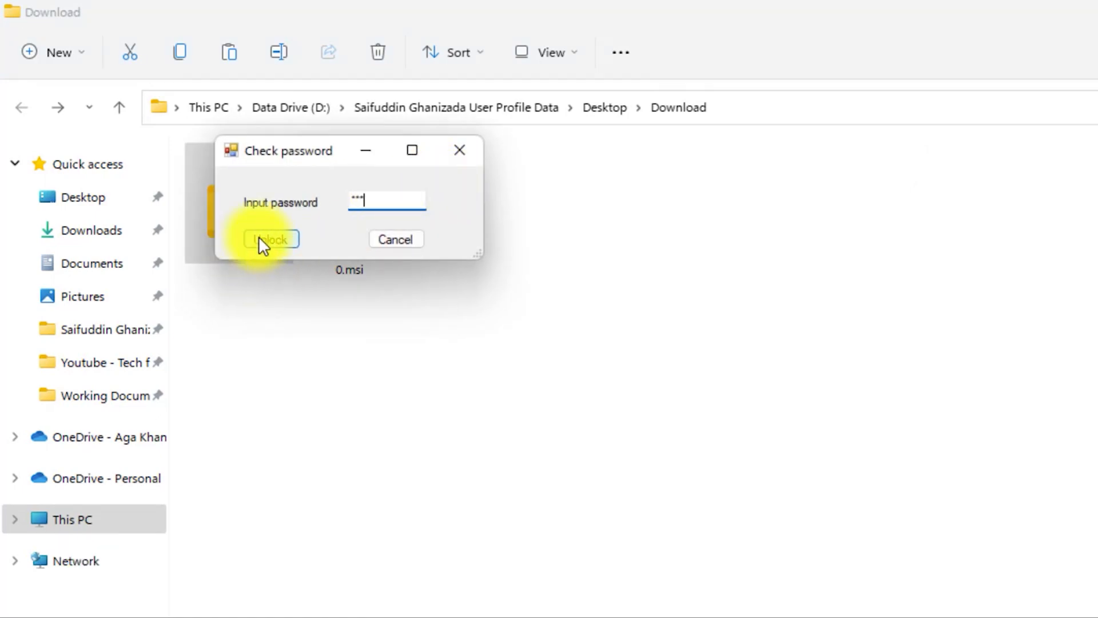
click(271, 239)
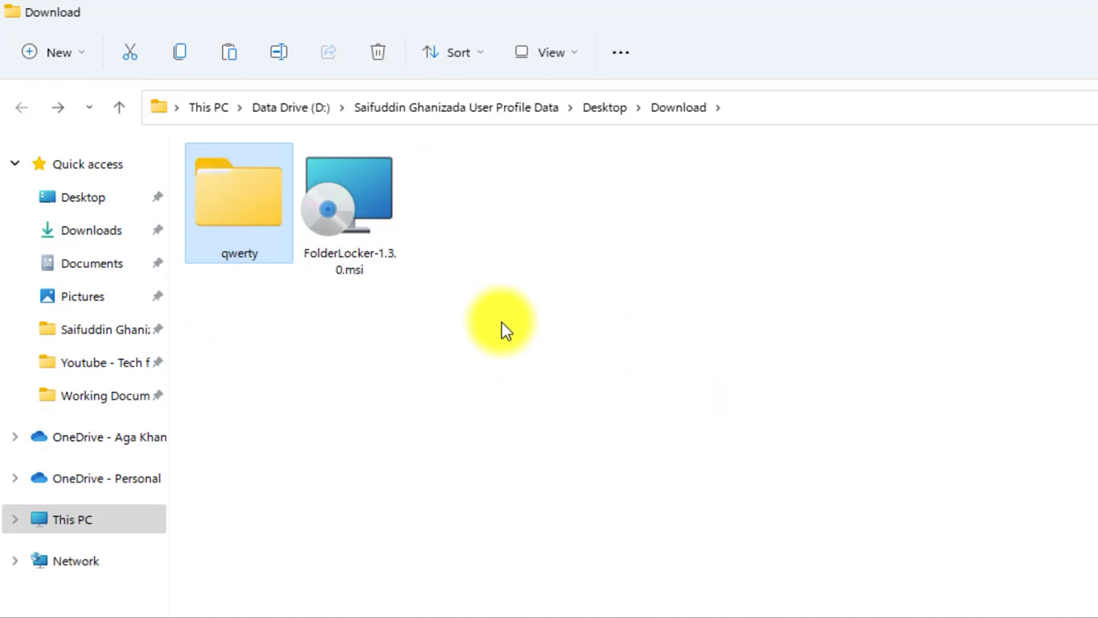
click(349, 203)
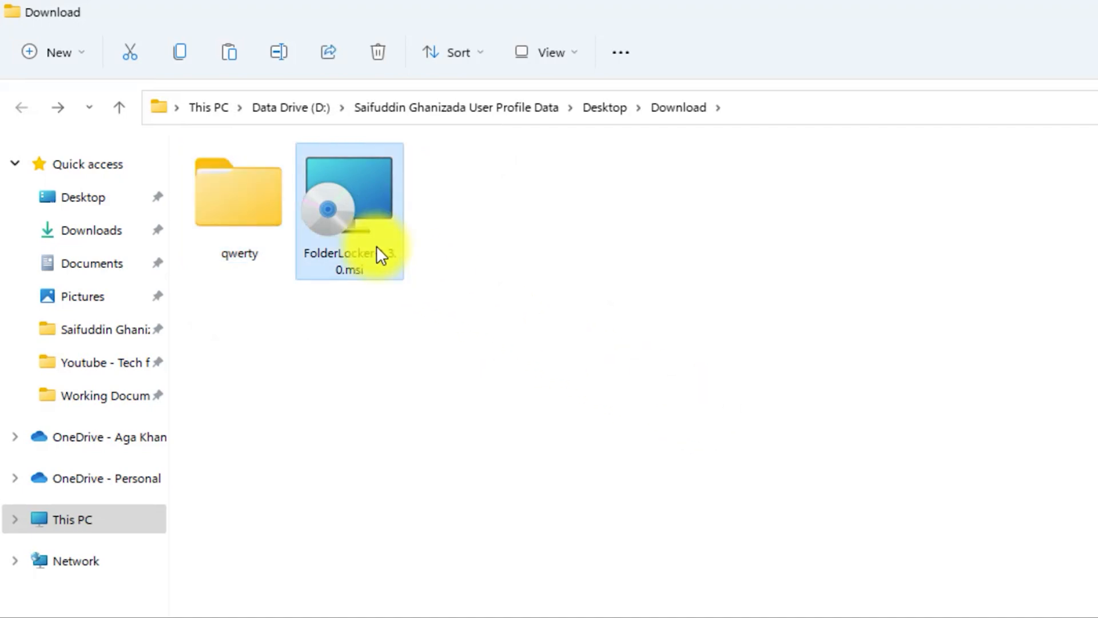